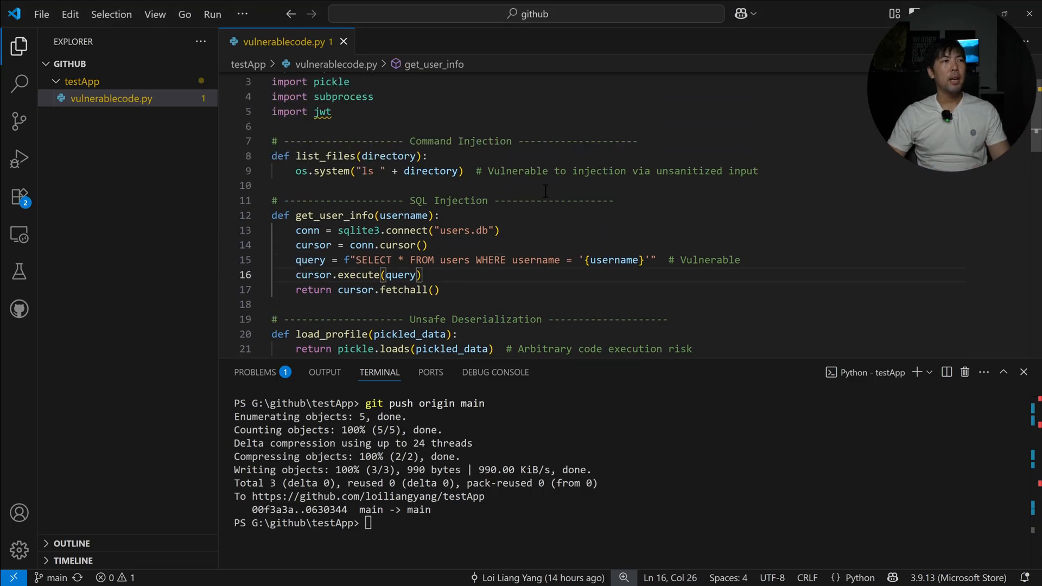
# Step: Open Code security, collapse the sidebar, and view the GitLab Self Managed and GitHub connection options
pyautogui.scroll(3)
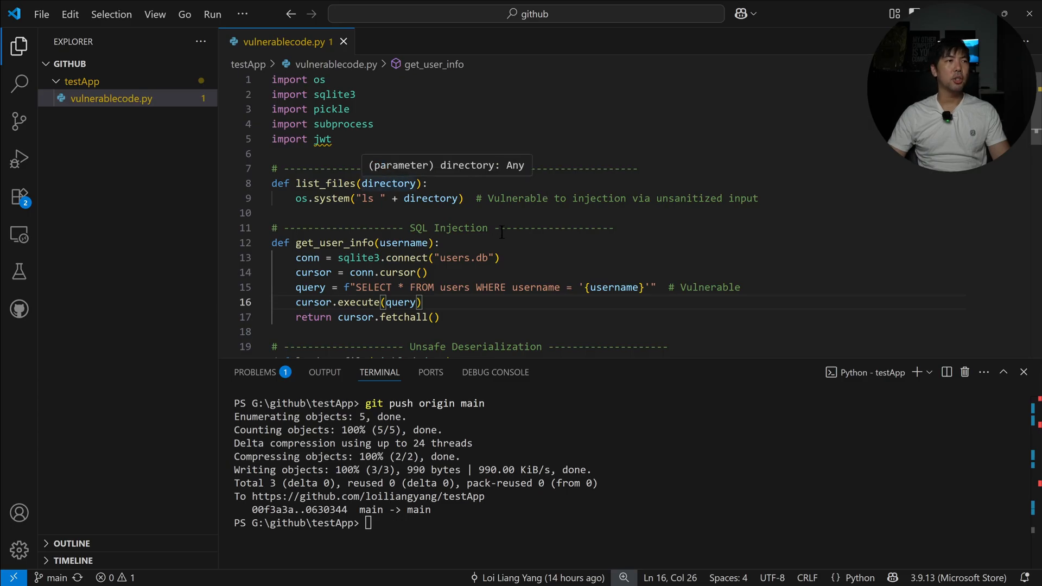
pyautogui.scroll(-3)
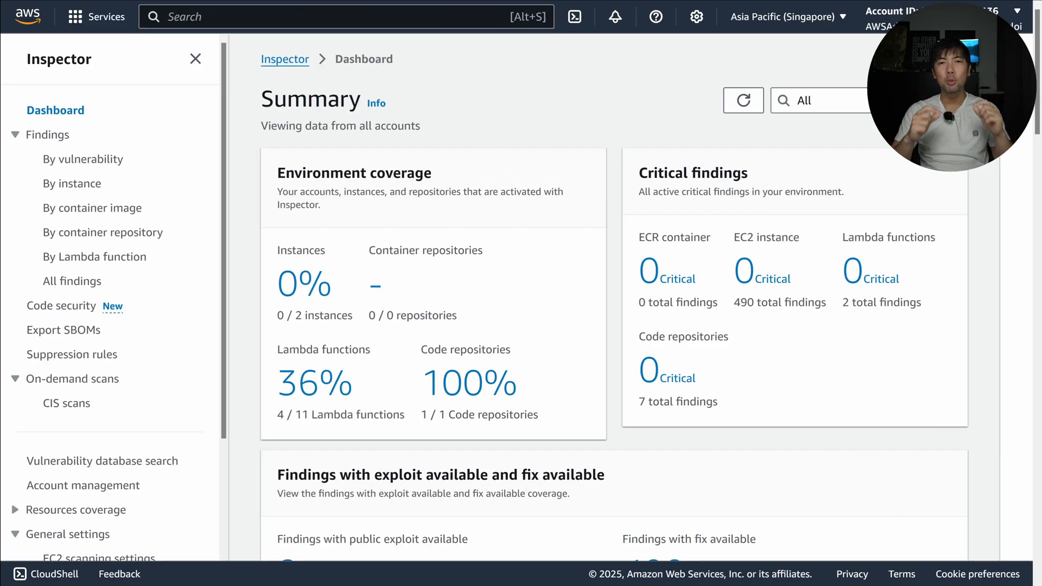
pyautogui.moveTo(236, 297)
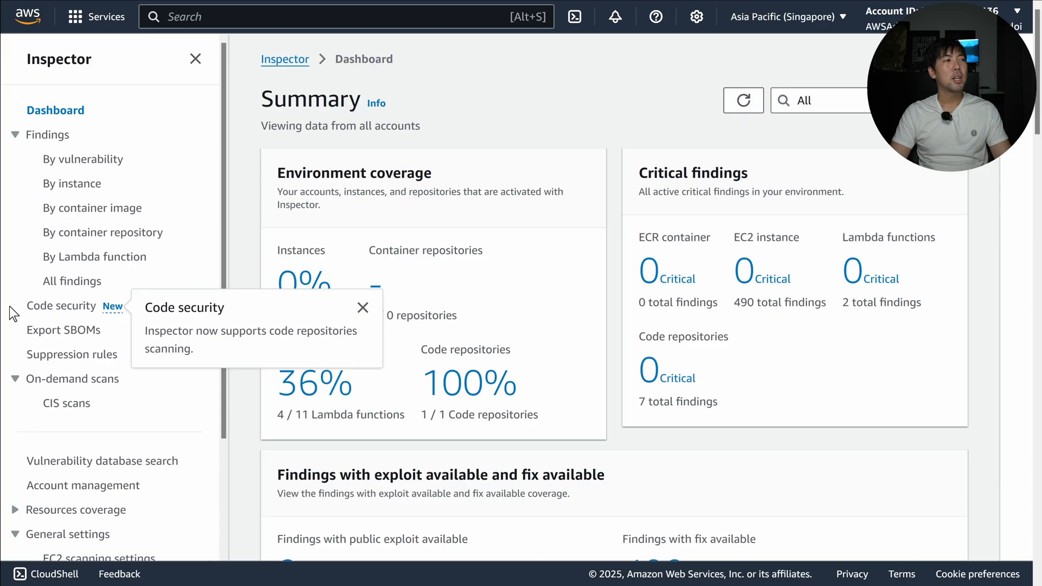
pyautogui.click(60, 306)
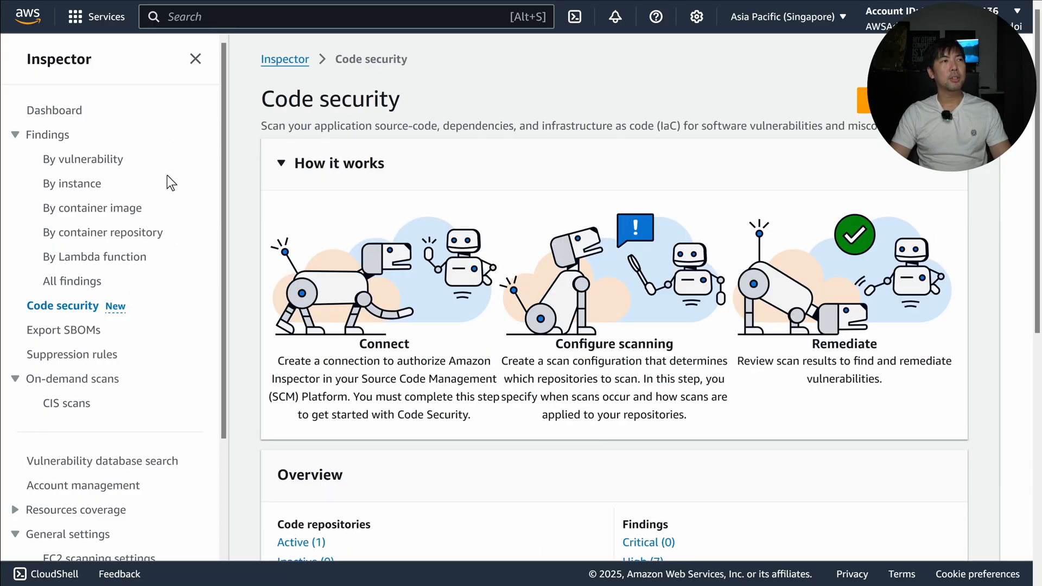
pyautogui.click(196, 58)
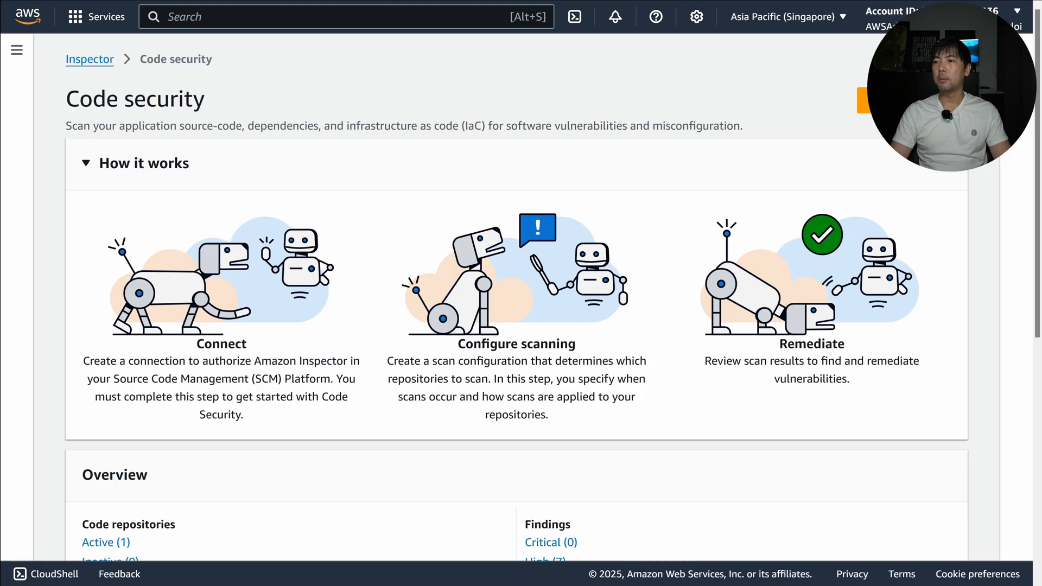
pyautogui.click(904, 100)
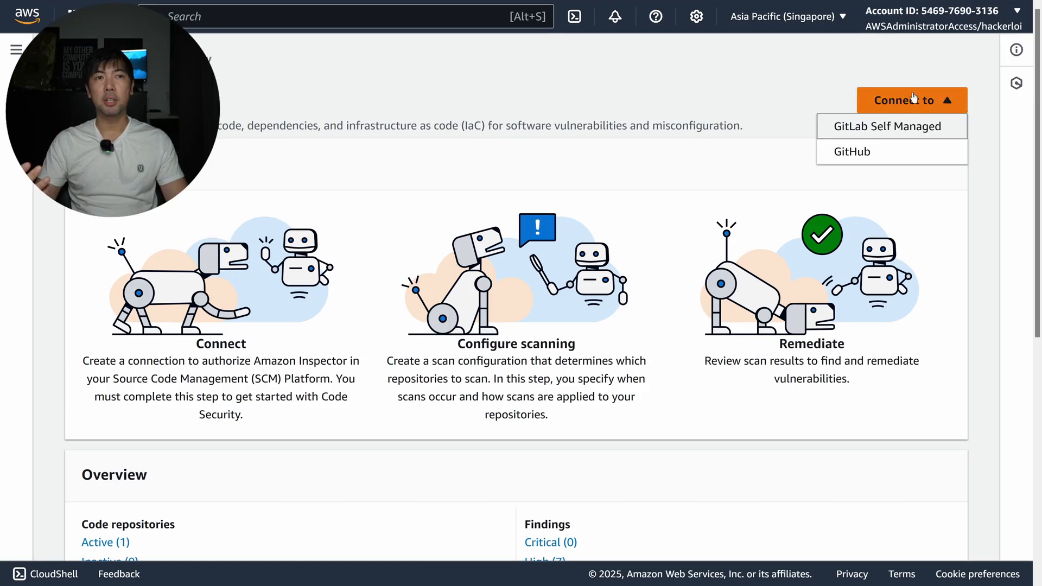
pyautogui.moveTo(750, 138)
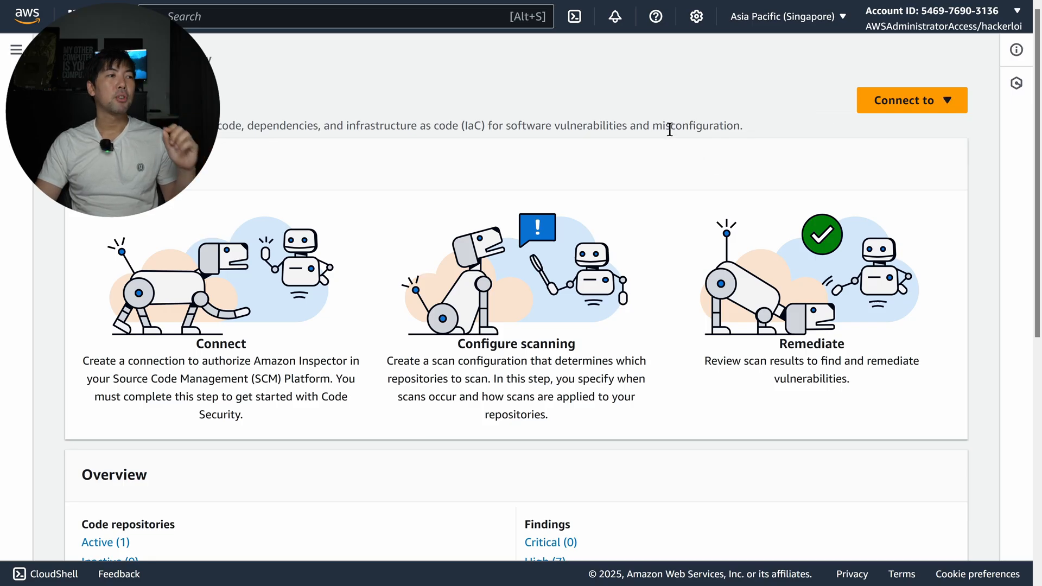
# Step: Scroll to the repository's high-severity findings and open one finding's details panel
pyautogui.scroll(-3)
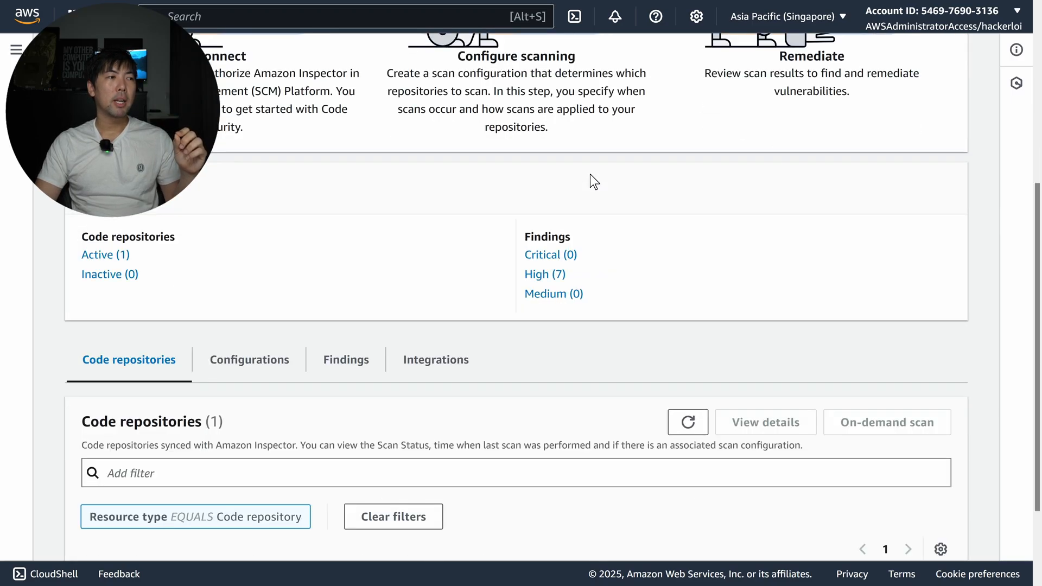
pyautogui.scroll(-3)
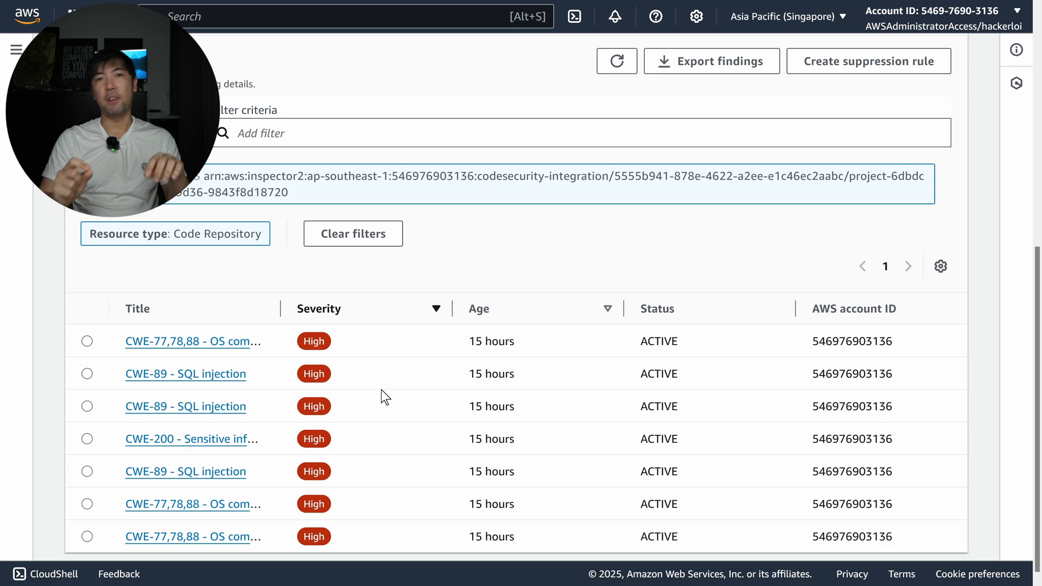
pyautogui.moveTo(233, 373)
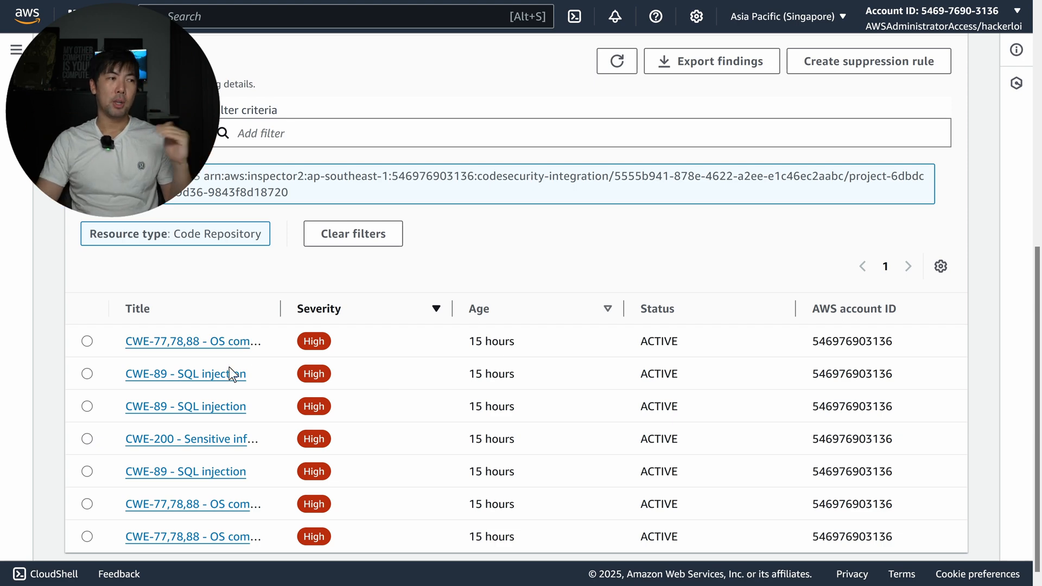
pyautogui.click(189, 438)
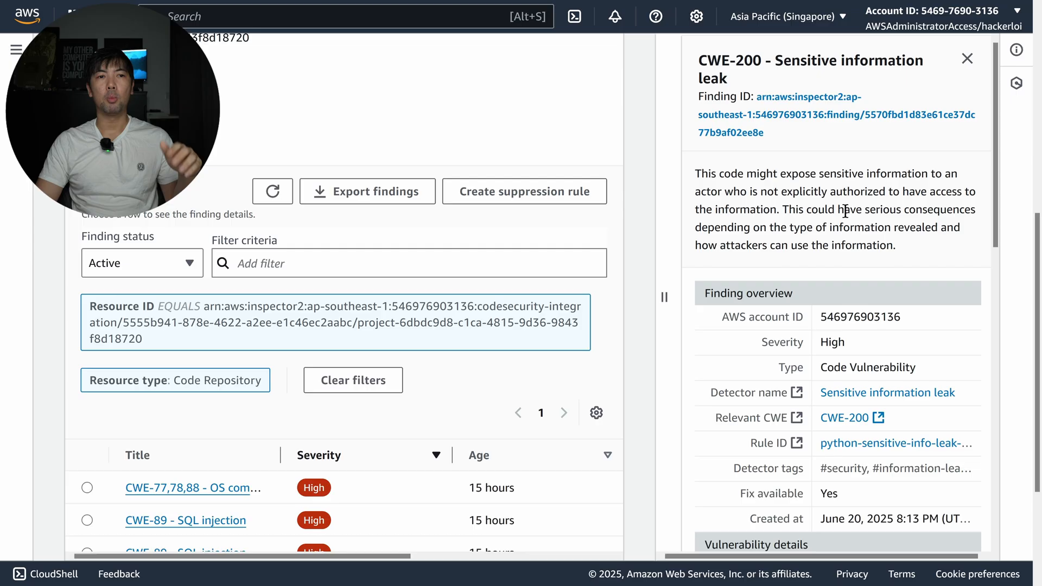
# Step: Review the flagged code, highlighting the JWT token input, and scroll through the finding details
pyautogui.scroll(-3)
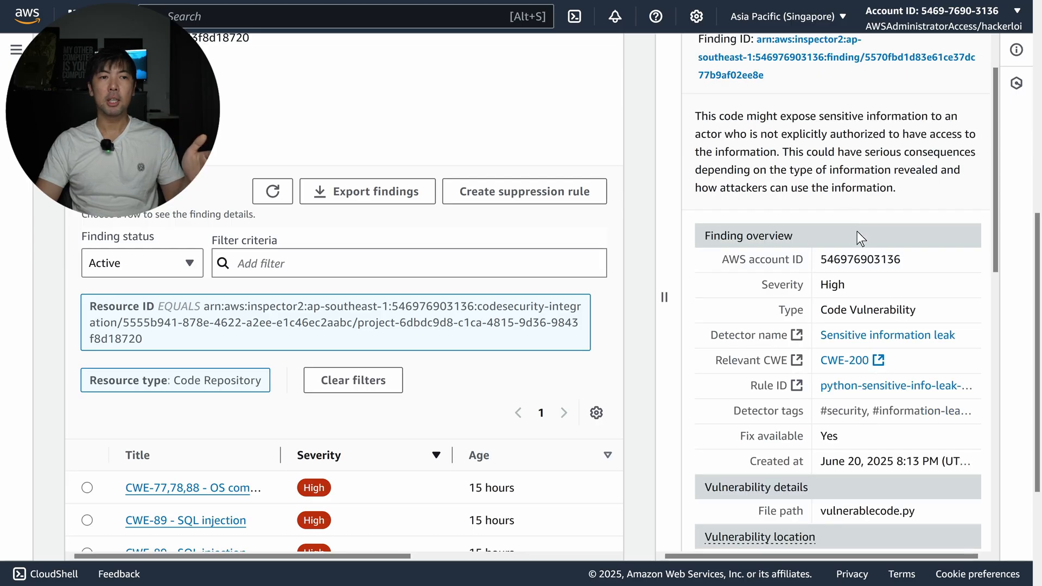
pyautogui.scroll(-3)
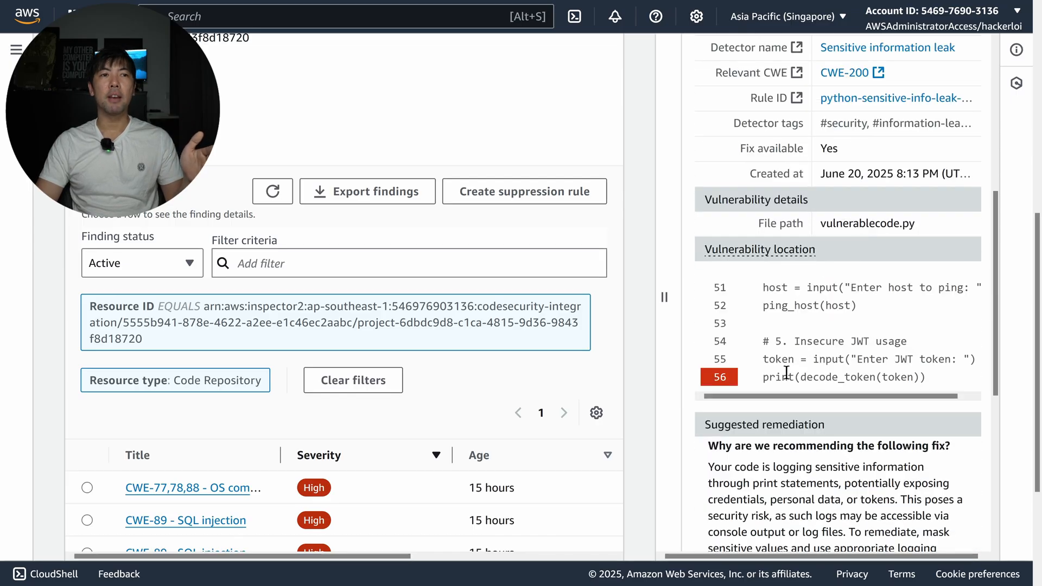
pyautogui.doubleClick(843, 377)
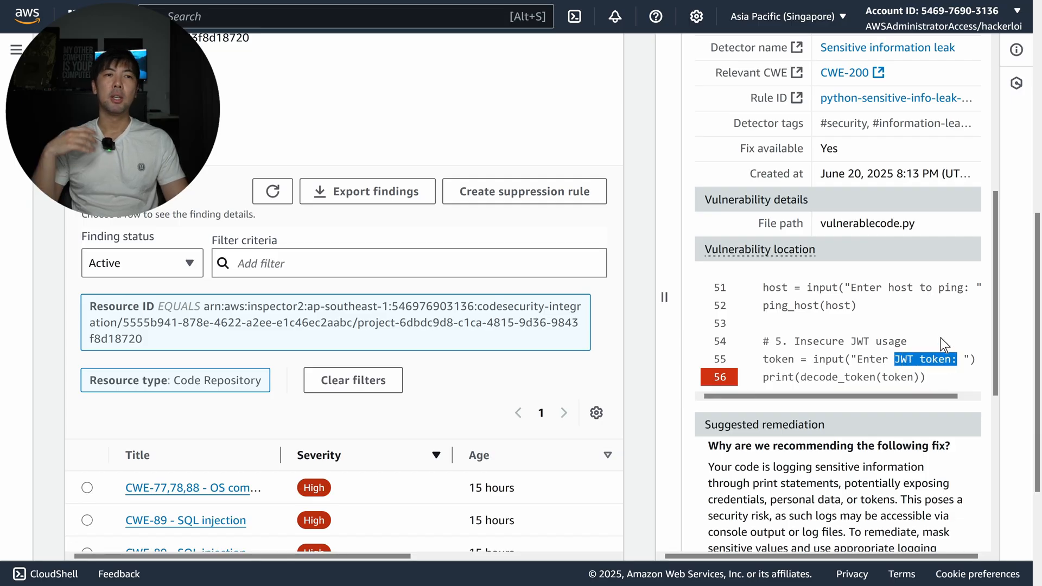
pyautogui.scroll(-3)
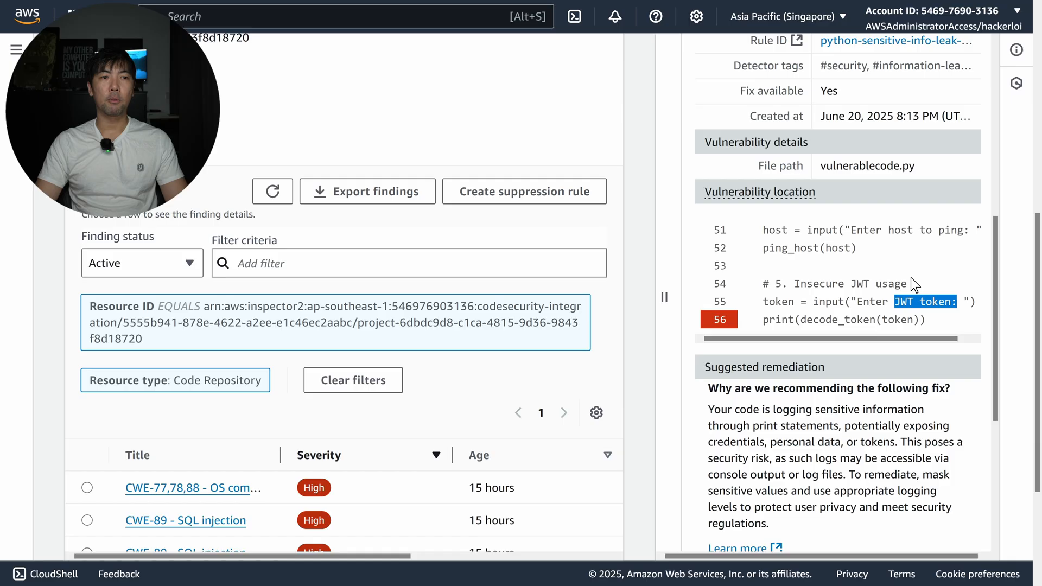
pyautogui.scroll(-3)
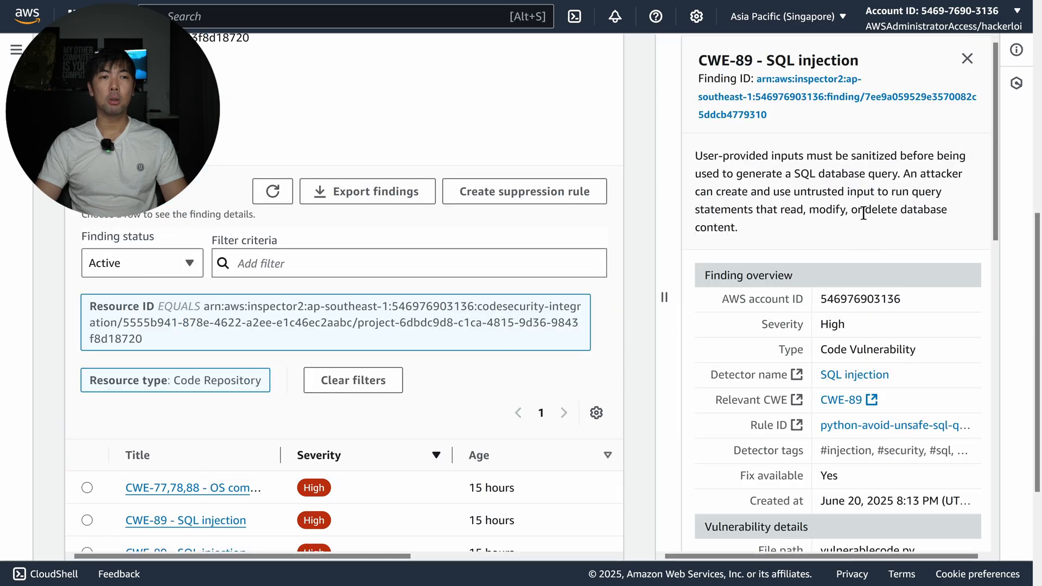
pyautogui.scroll(-3)
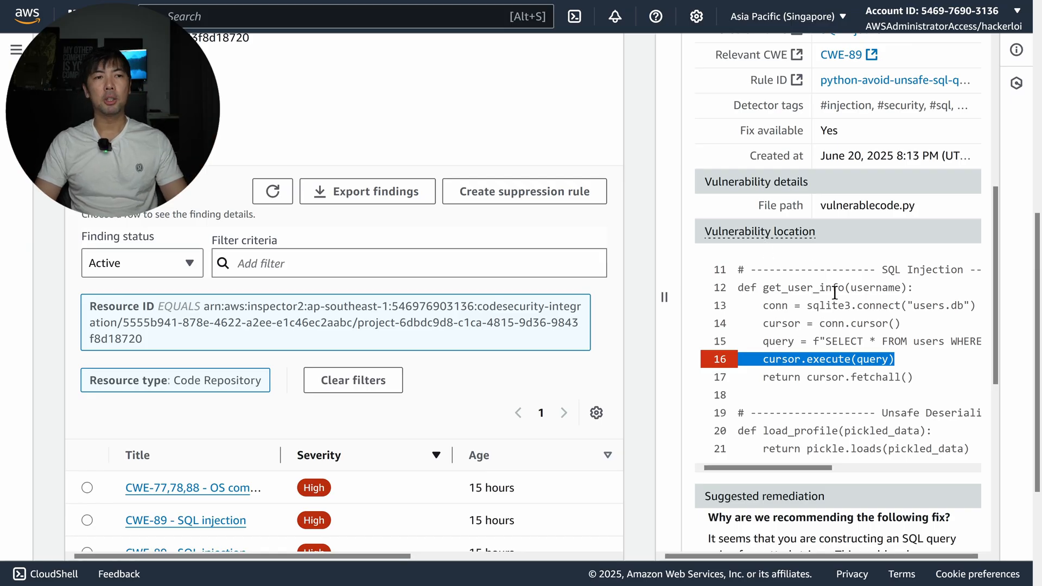
pyautogui.scroll(-3)
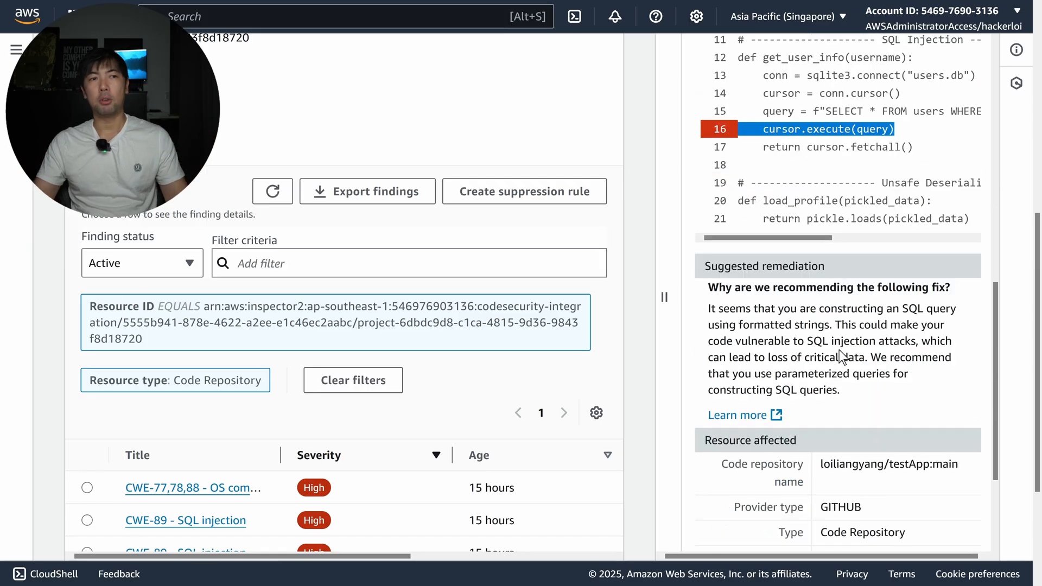
pyautogui.scroll(-3)
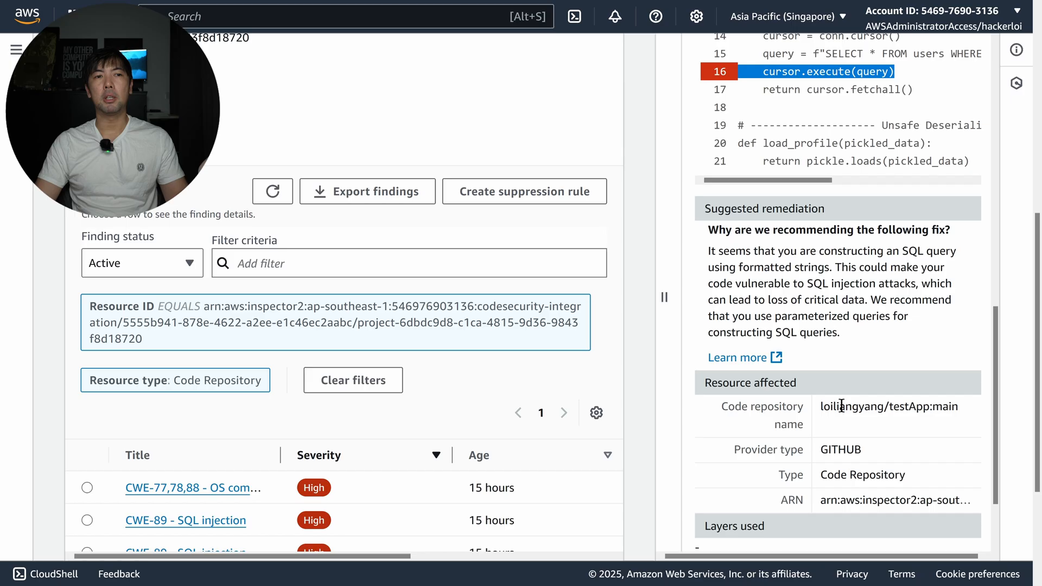
pyautogui.doubleClick(889, 407)
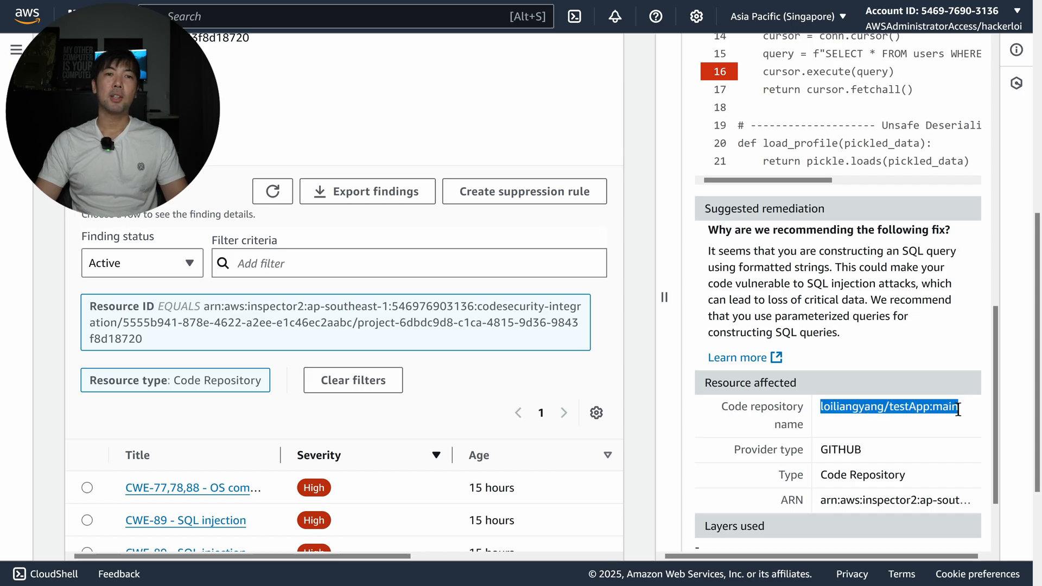
pyautogui.scroll(-3)
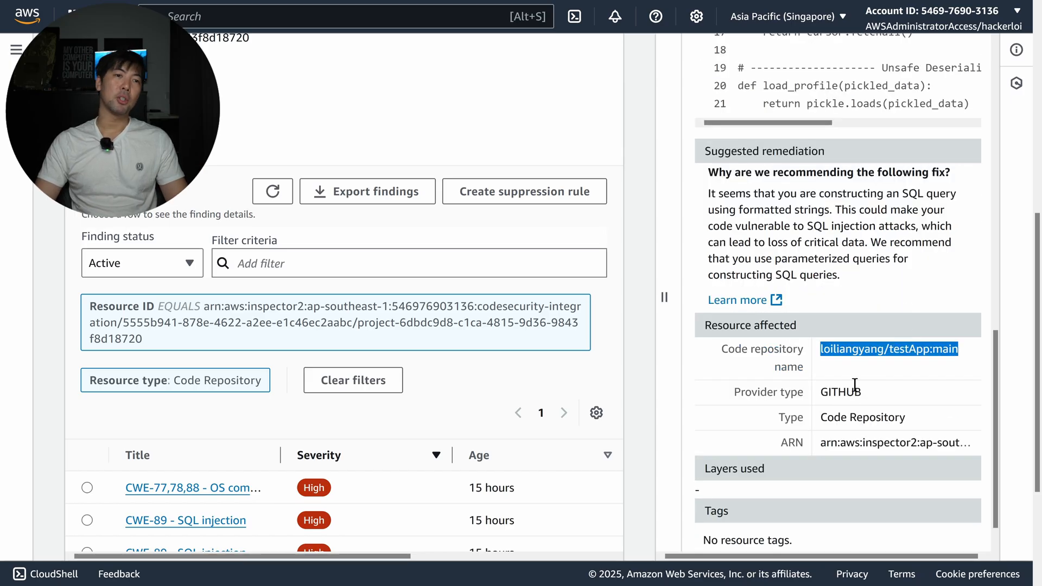
pyautogui.click(186, 521)
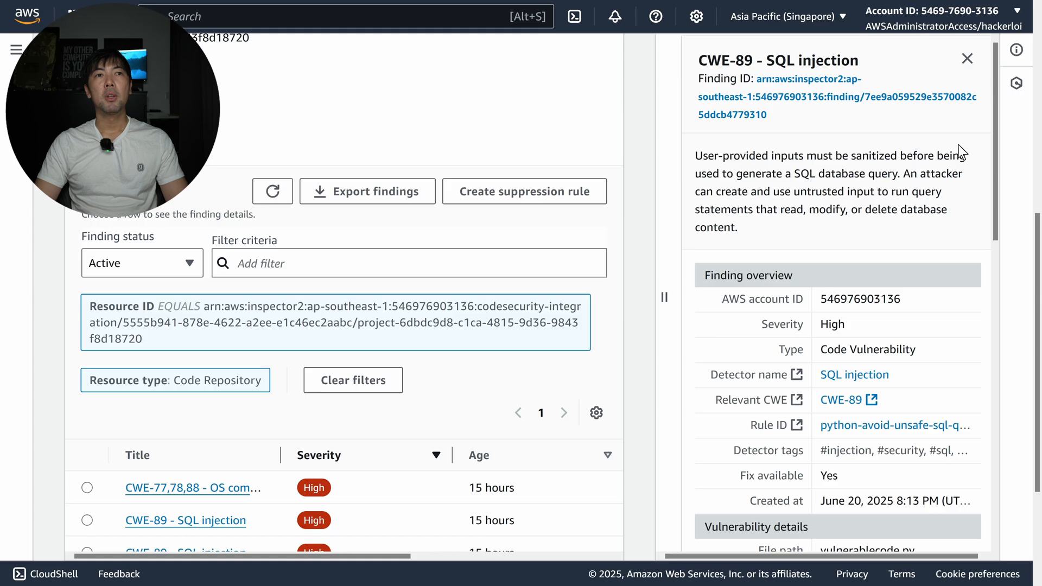
# Step: Return to the Code security overview page with its Connect, Configure scanning and Remediate sections
pyautogui.click(967, 59)
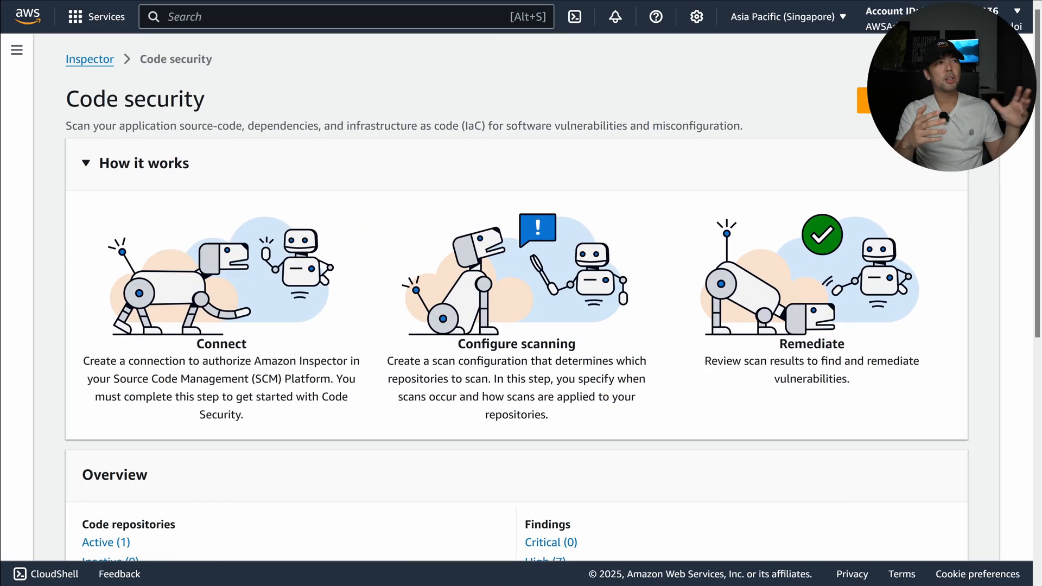
pyautogui.moveTo(763, 211)
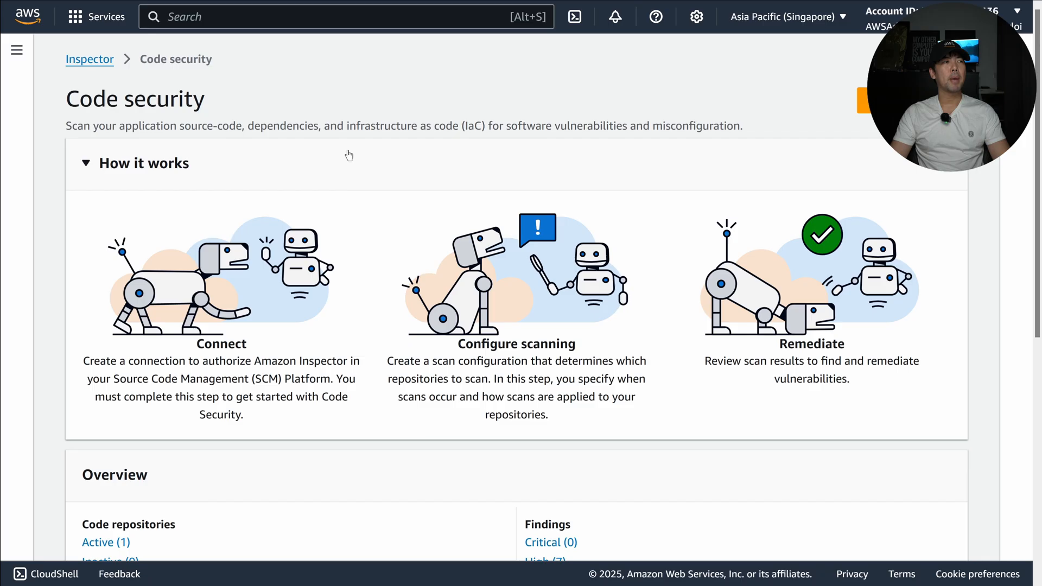
# Step: Delete the old GitHub integration from the Integrations list, then choose Connect to GitHub
pyautogui.scroll(-3)
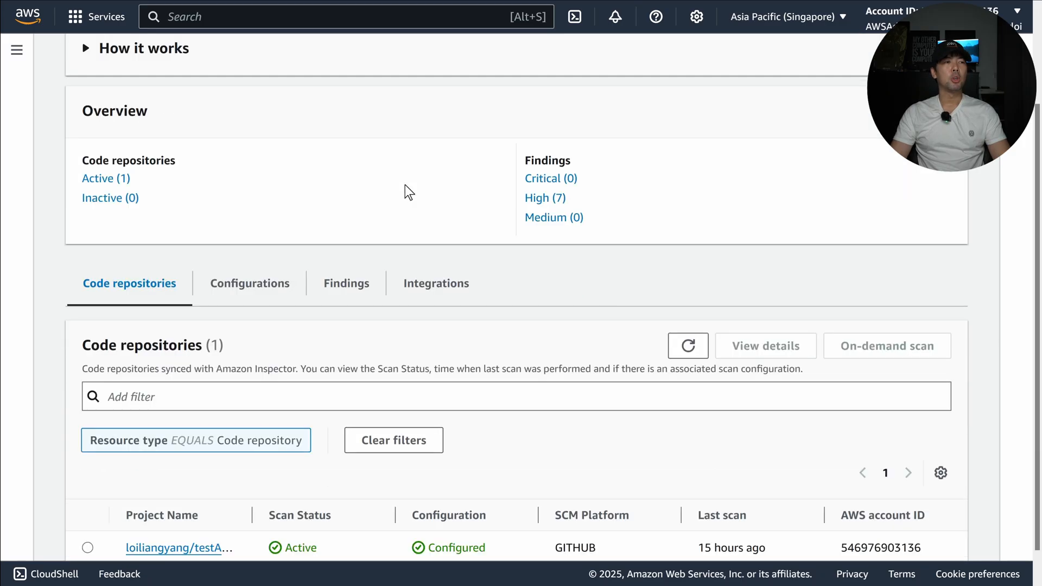
pyautogui.click(436, 282)
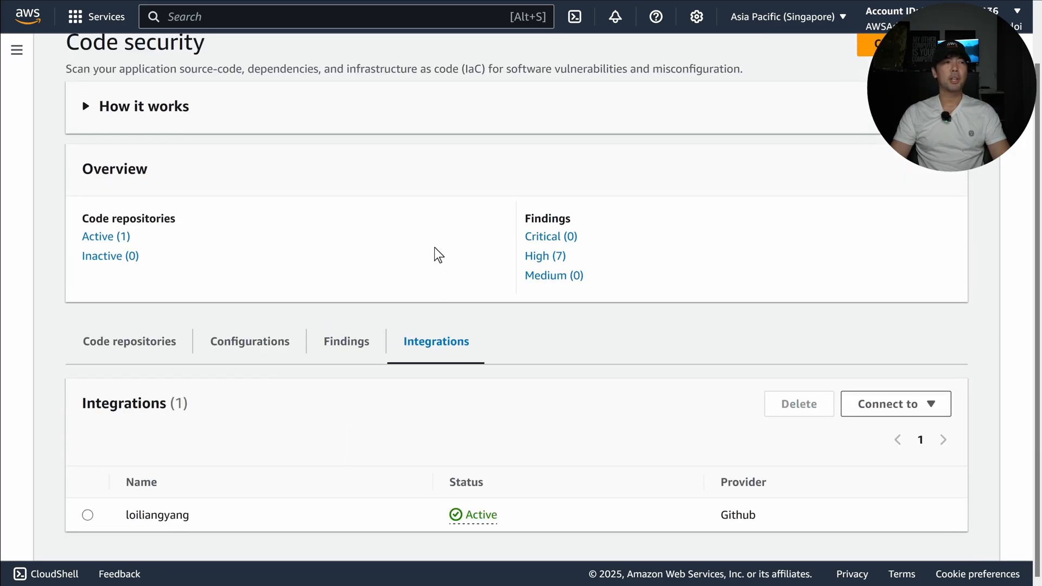
pyautogui.click(87, 515)
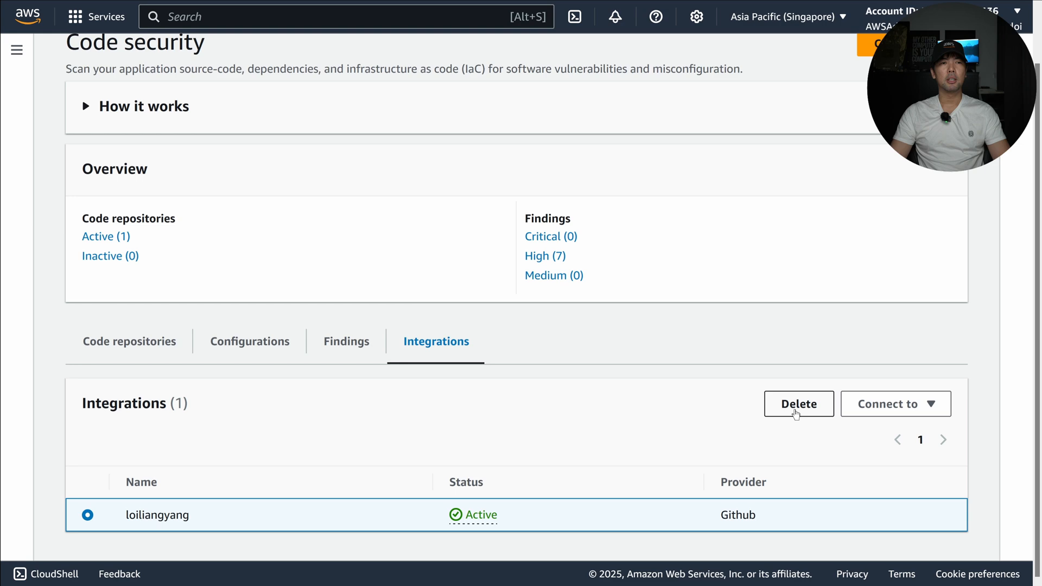
pyautogui.click(798, 403)
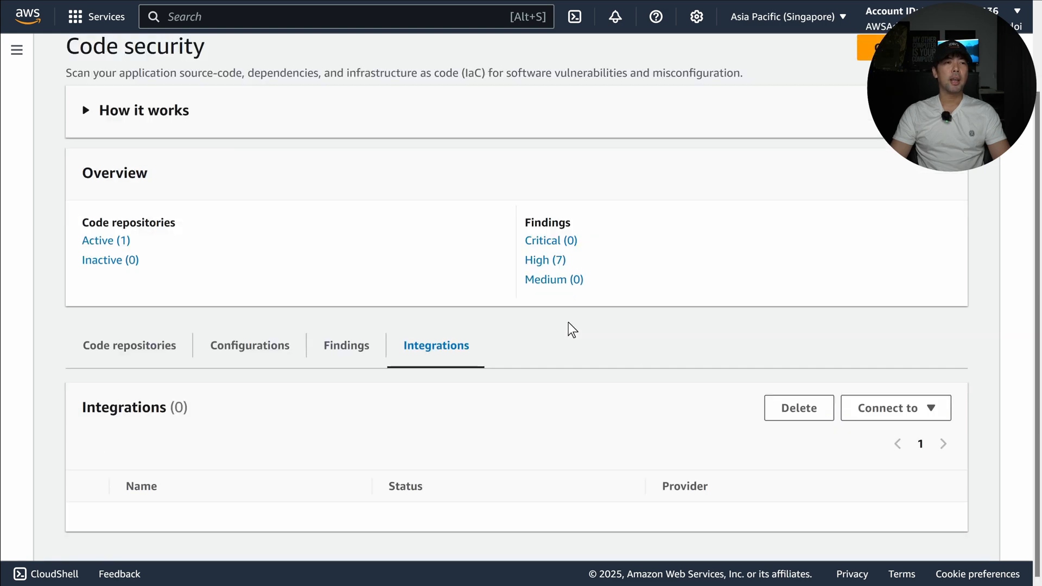
pyautogui.scroll(3)
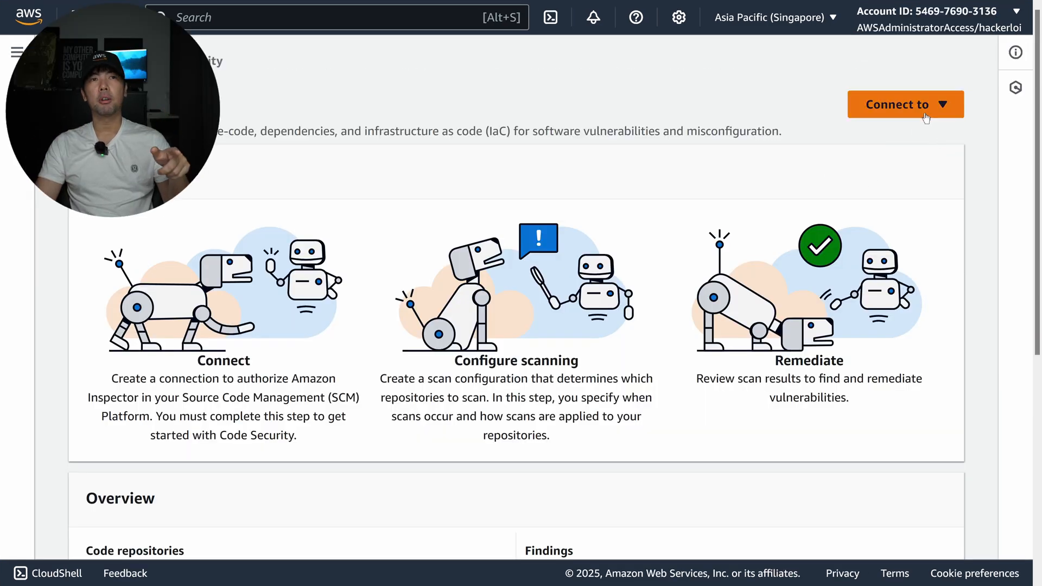
pyautogui.click(906, 104)
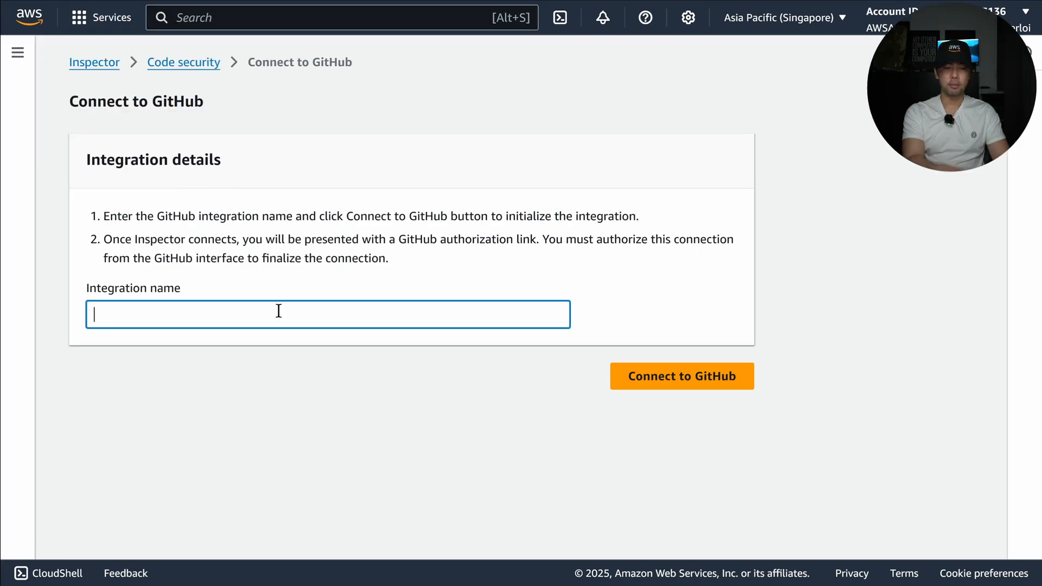
# Step: Name the integration 'hackerloiisveryhandsome' and submit it to get the GitHub authorization link
pyautogui.write('hackerlo')
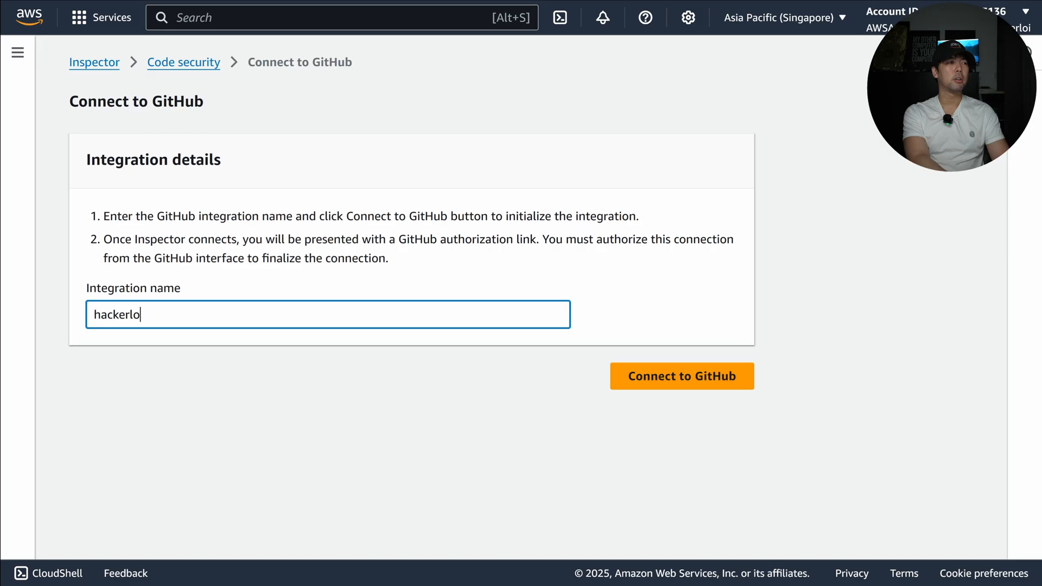
pyautogui.write('iisveryhandsome')
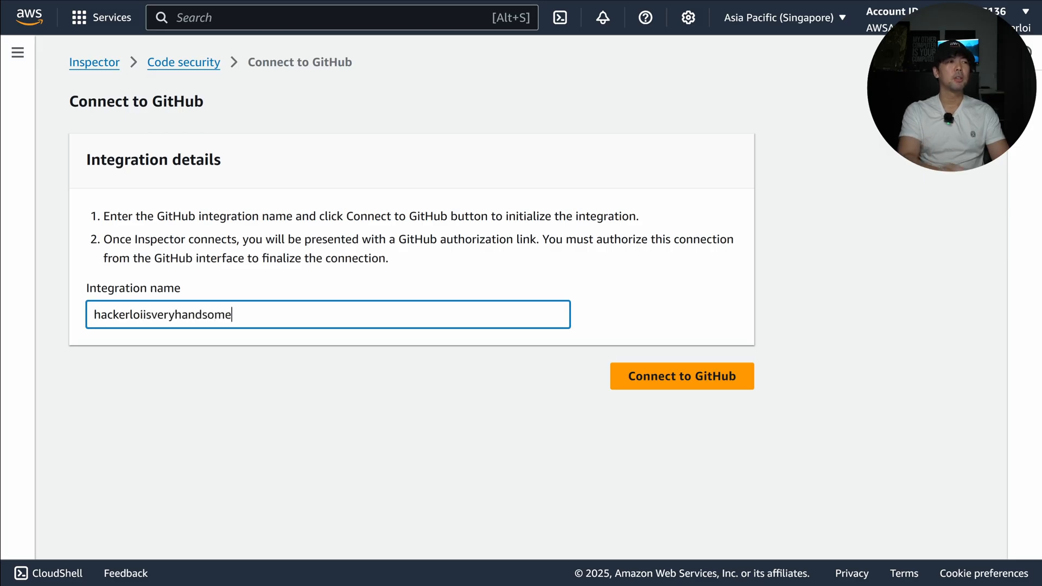
pyautogui.click(680, 375)
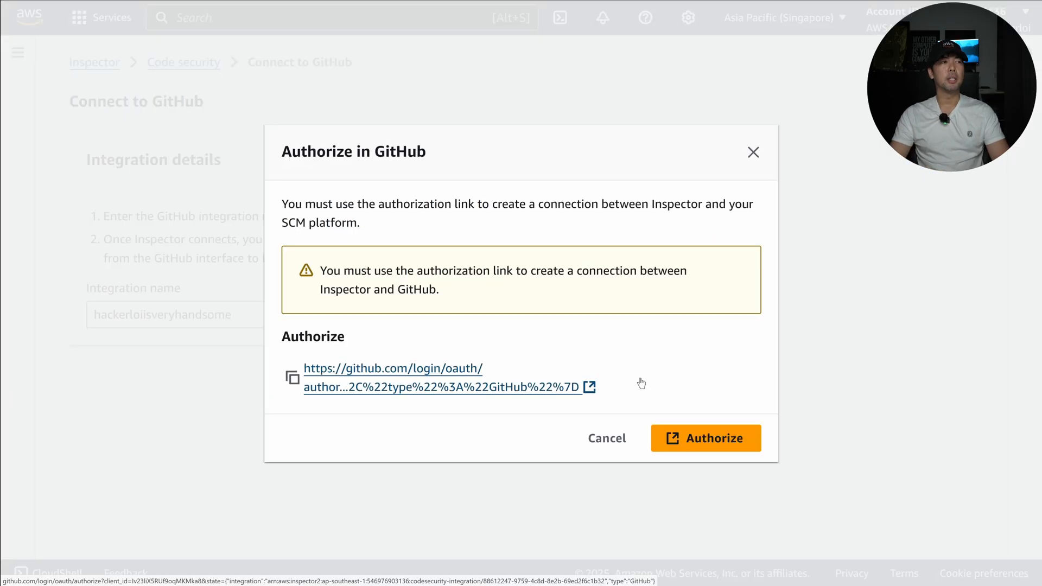
pyautogui.moveTo(631, 374)
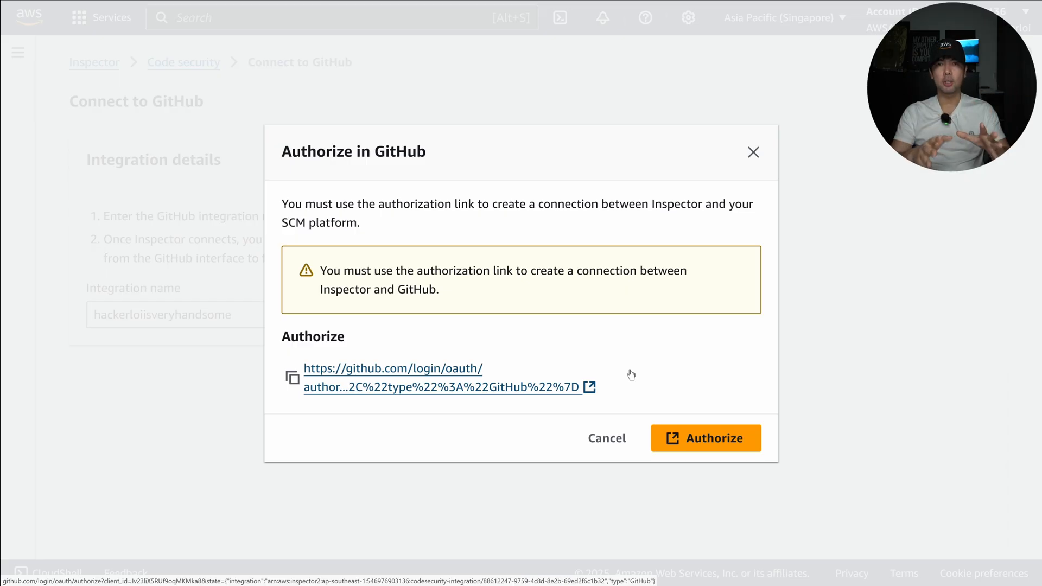
pyautogui.moveTo(488, 387)
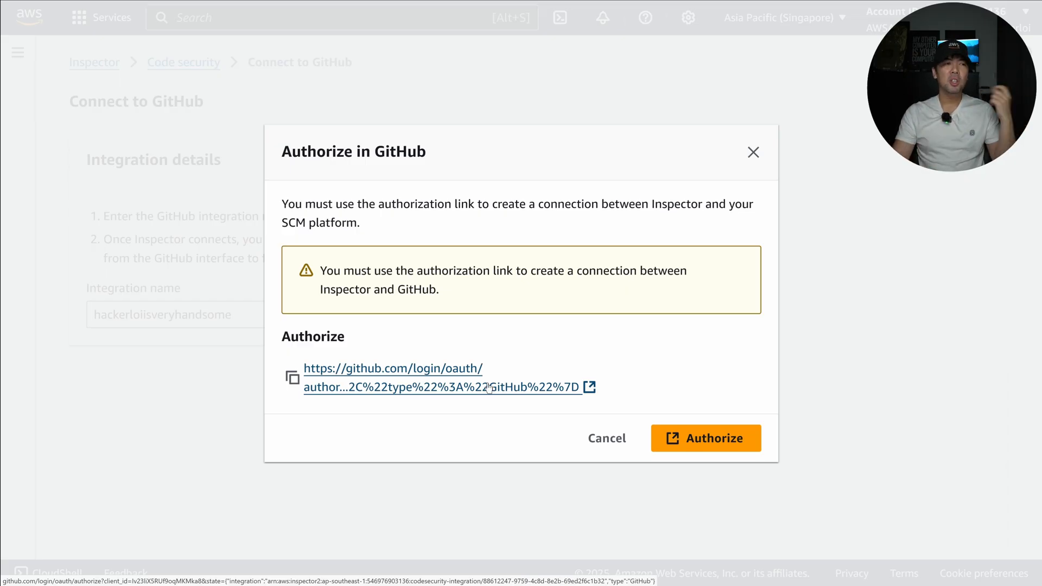
# Step: Authorize through the GitHub link and continue with the default scan configuration
pyautogui.click(705, 438)
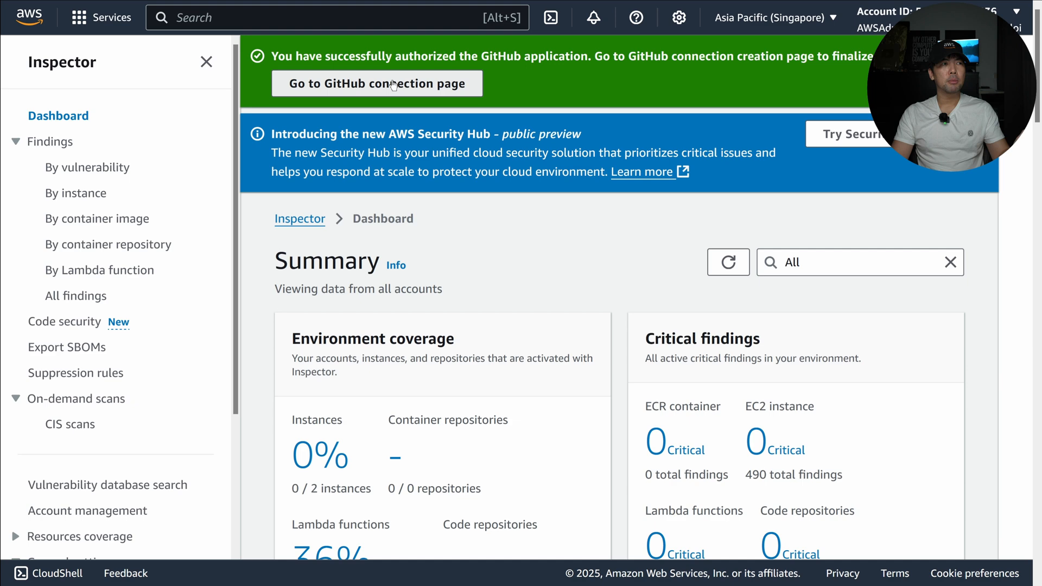
pyautogui.click(377, 83)
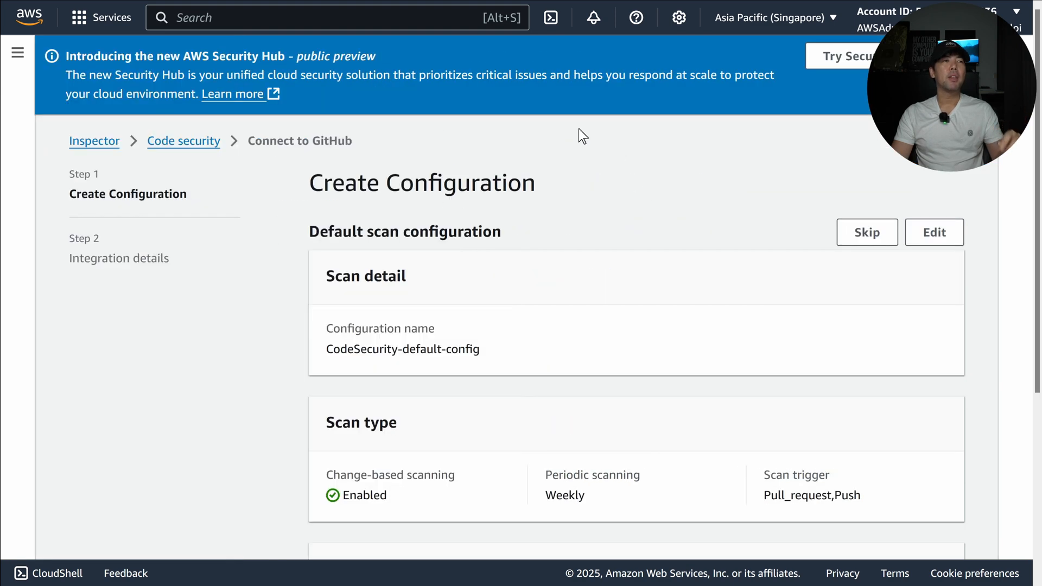
pyautogui.moveTo(463, 192)
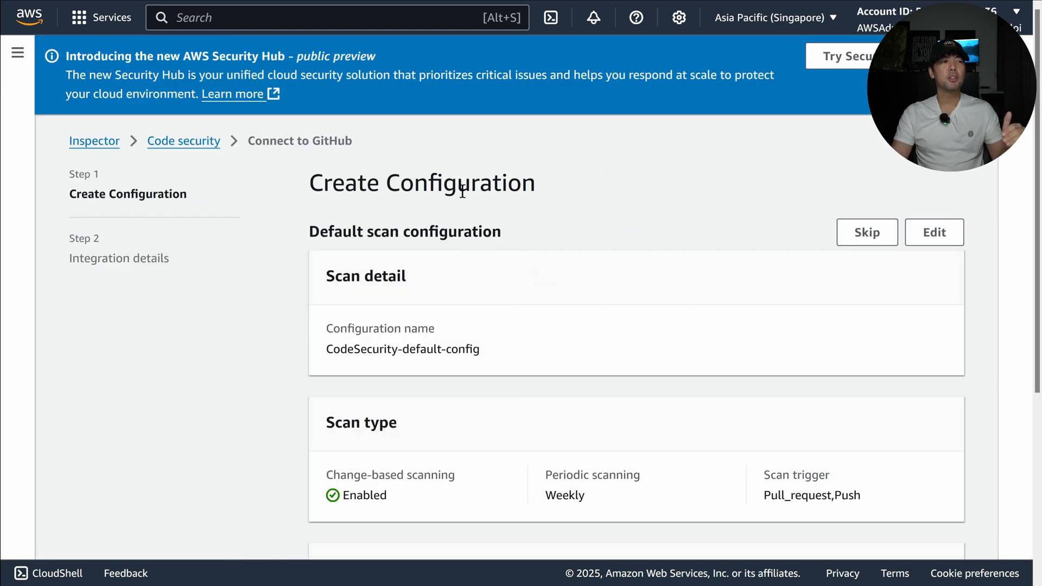
pyautogui.click(866, 232)
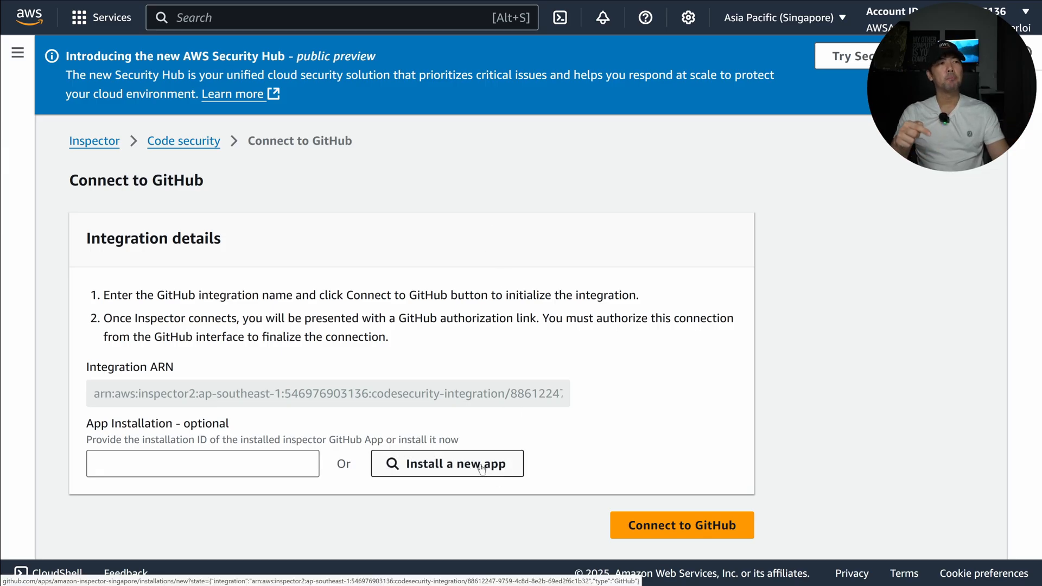
# Step: Install the Amazon Inspector GitHub app for all repositories and authorize it
pyautogui.click(447, 463)
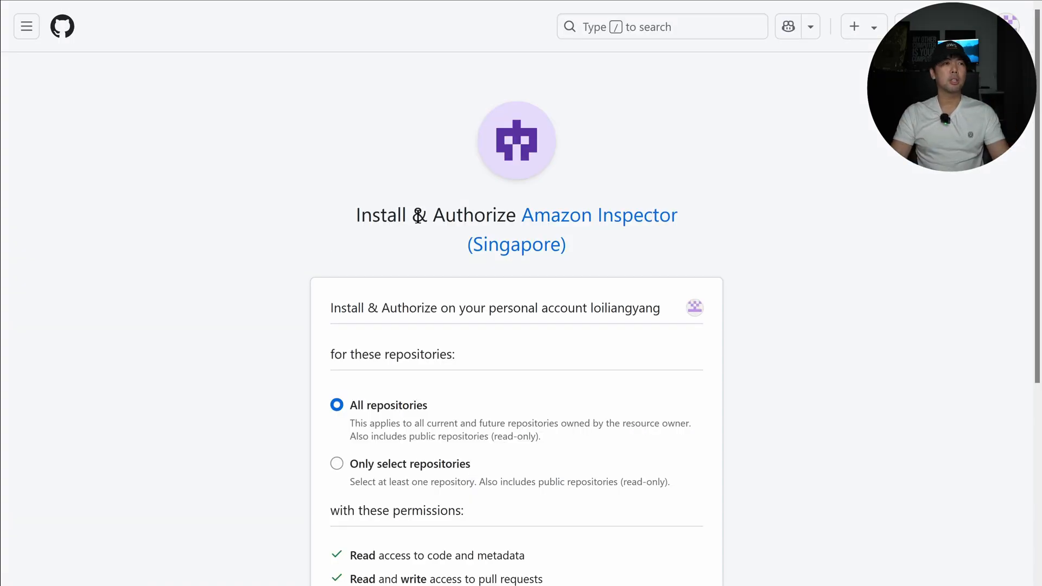
pyautogui.scroll(-3)
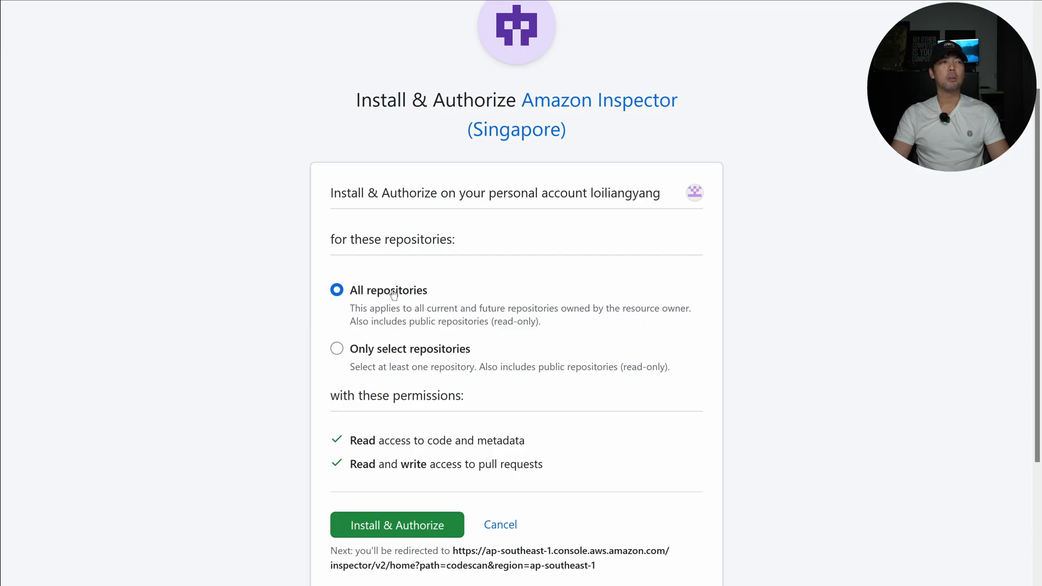
pyautogui.click(397, 524)
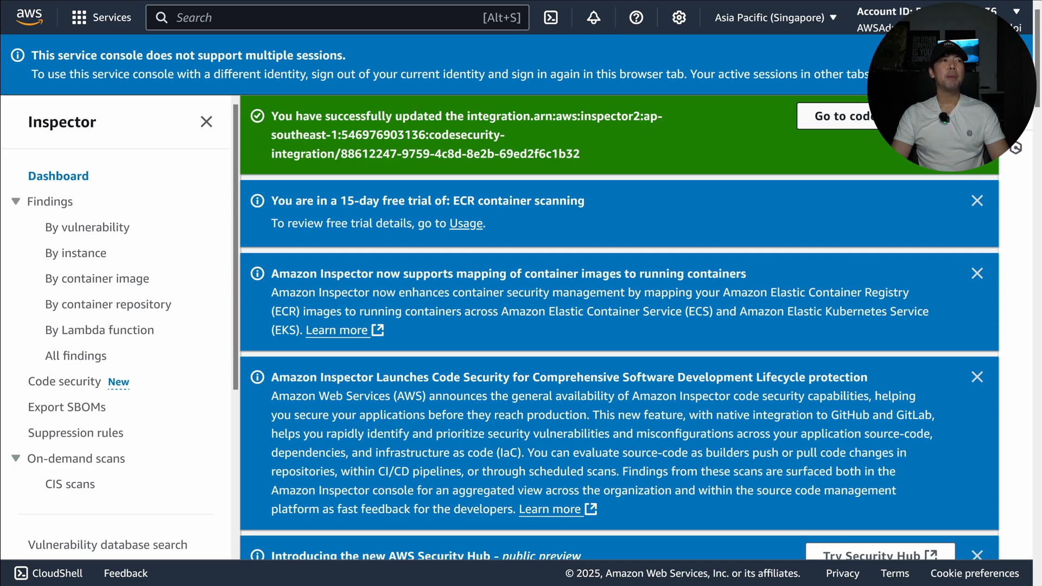
# Step: Revisit the Integrations list, dismiss the Reason note, and check the GitHub integration turns Active
pyautogui.click(64, 382)
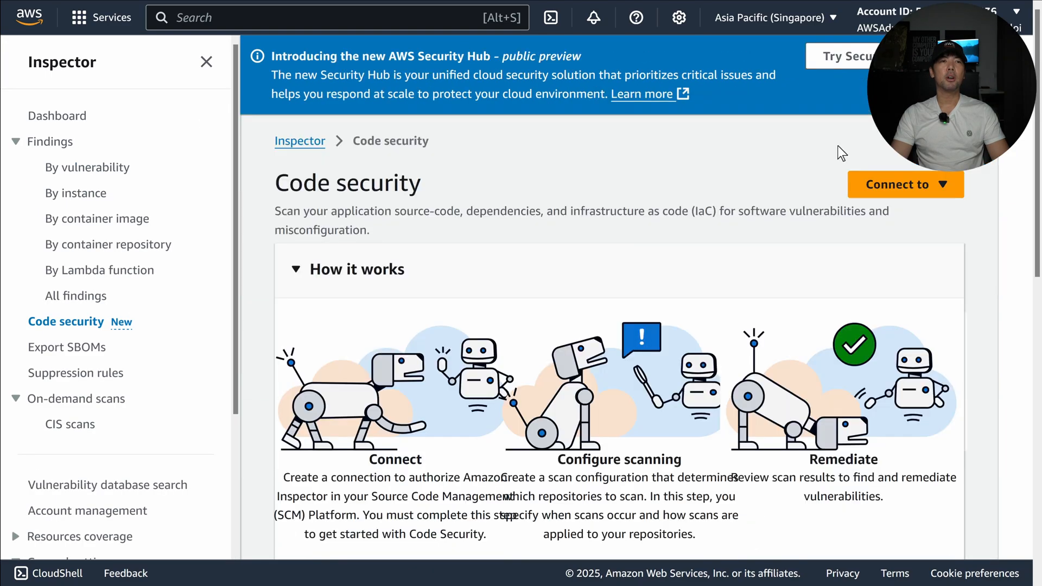
pyautogui.scroll(-3)
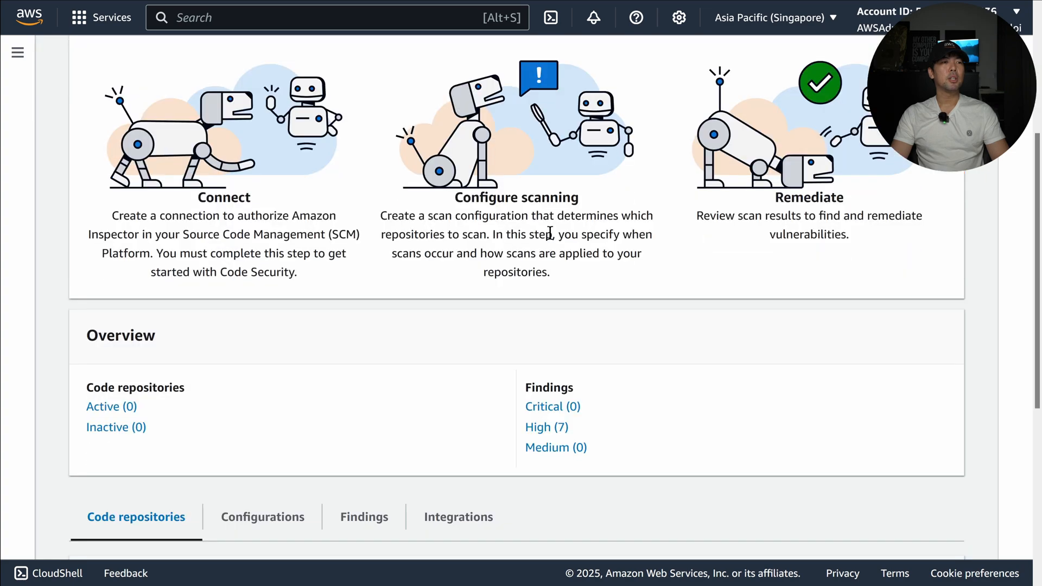
pyautogui.click(458, 517)
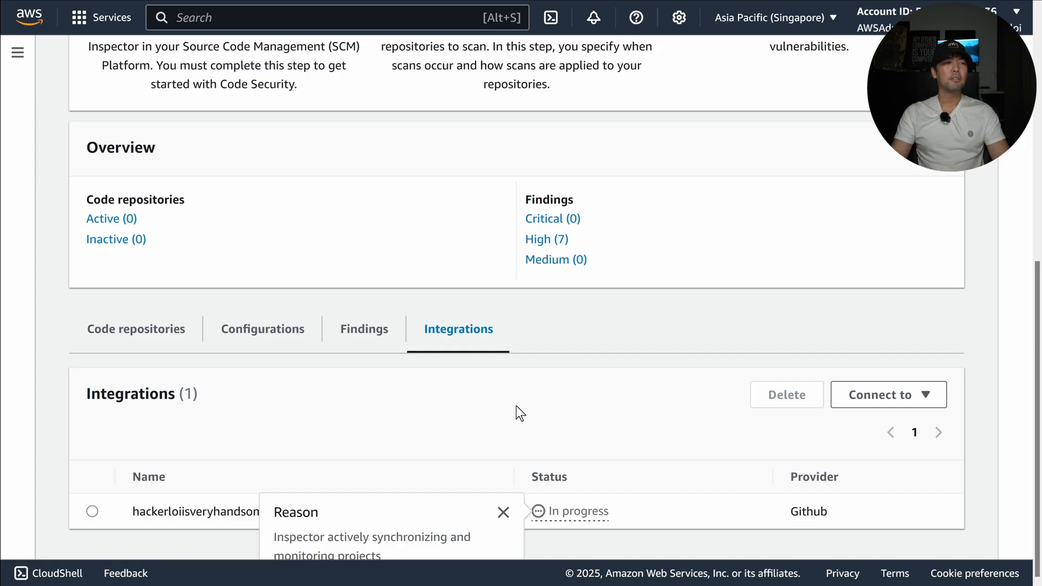
pyautogui.scroll(3)
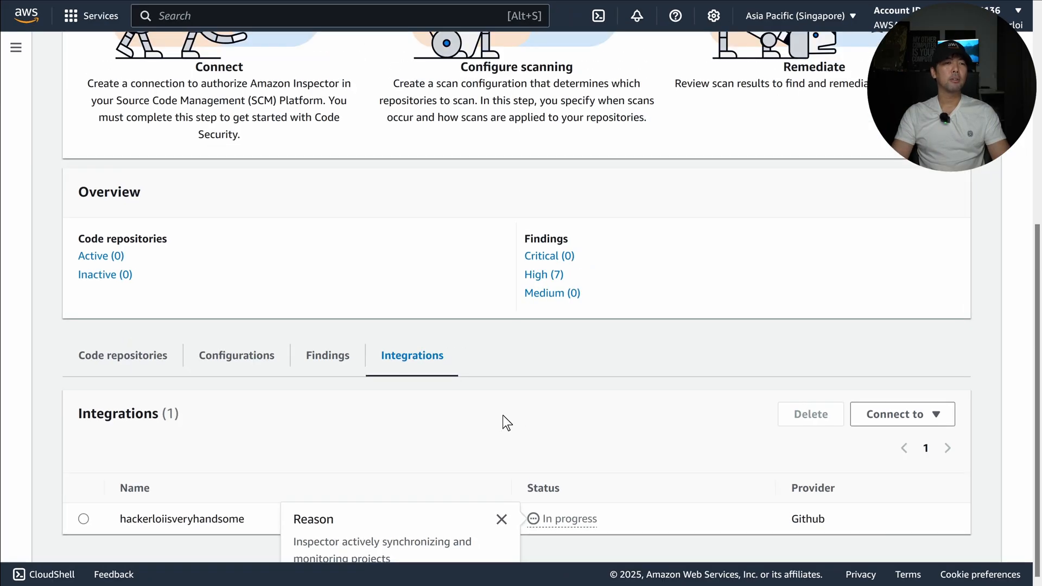
pyautogui.scroll(-3)
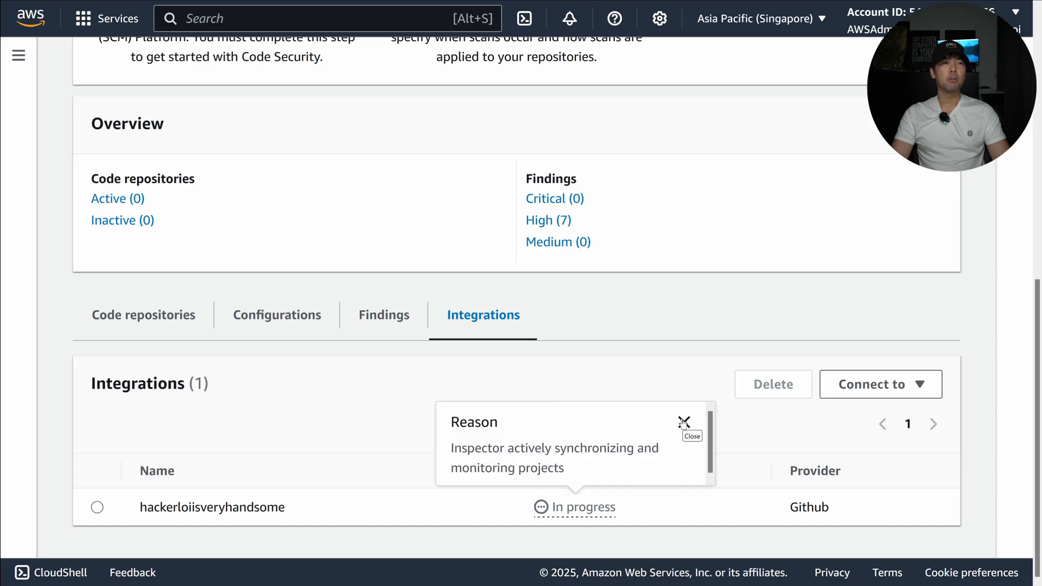
pyautogui.click(684, 422)
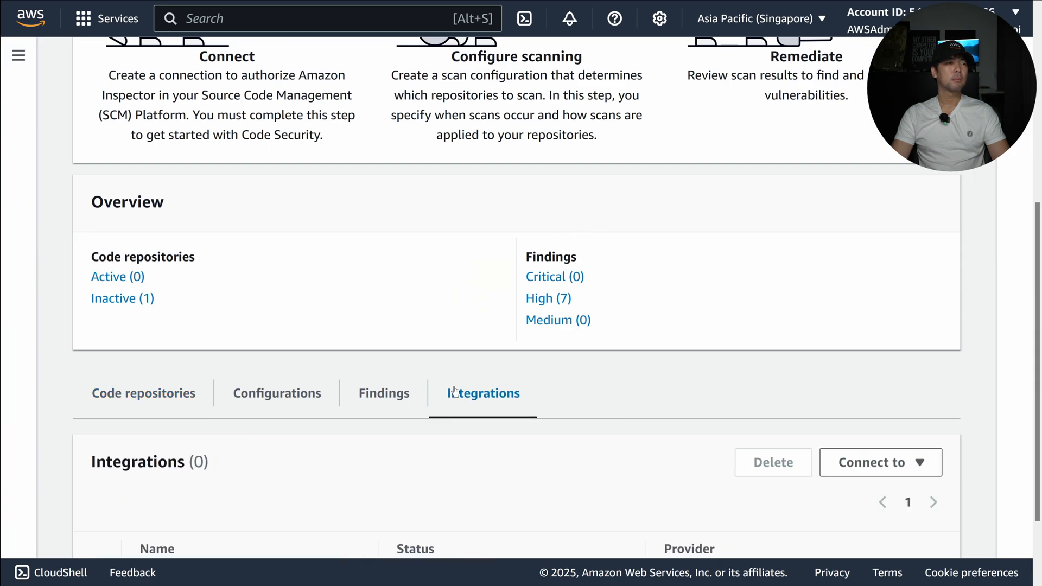
pyautogui.scroll(-3)
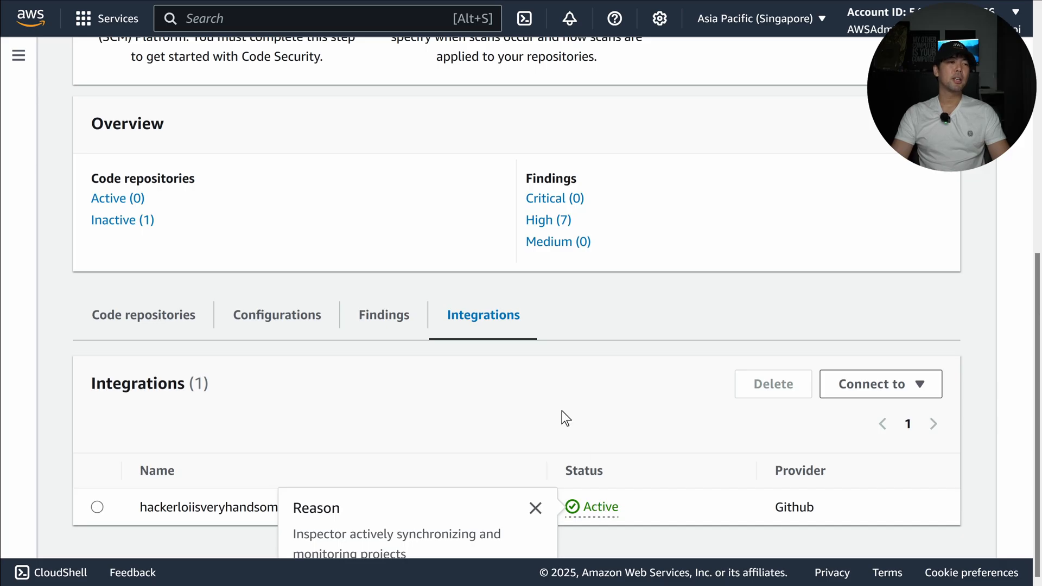
pyautogui.scroll(3)
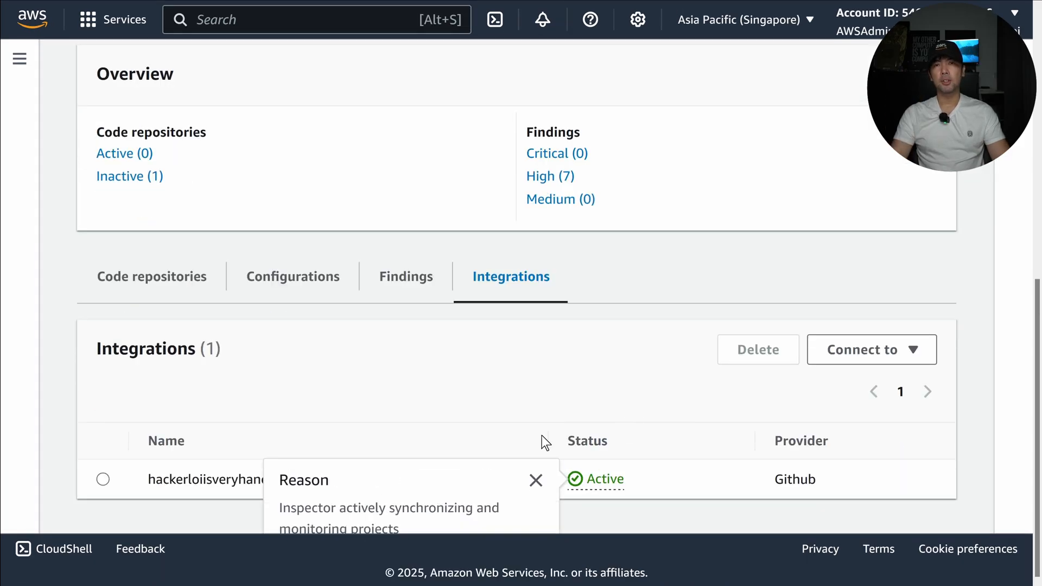
pyautogui.moveTo(556, 445)
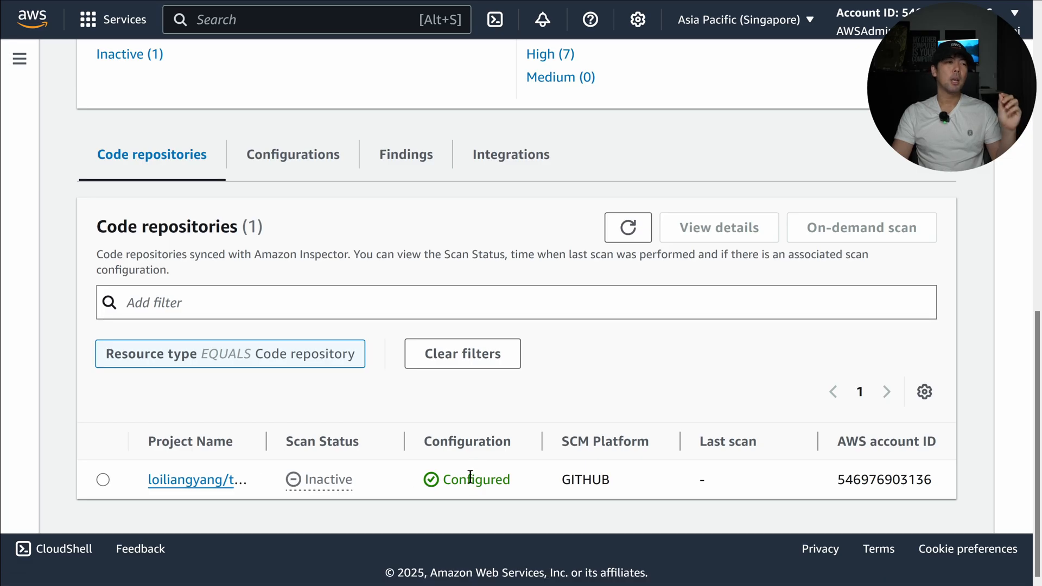
pyautogui.moveTo(322, 479)
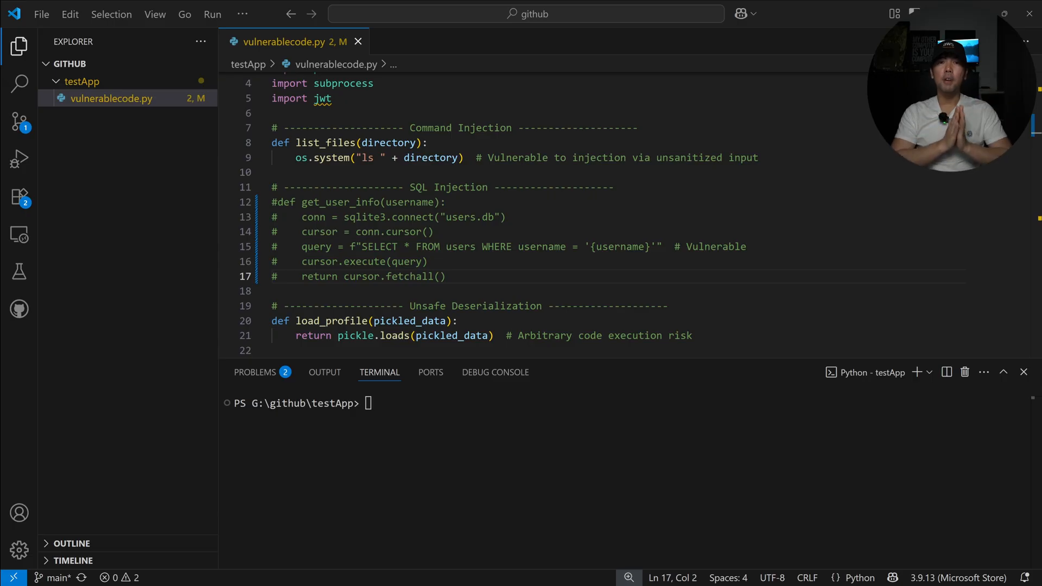
# Step: Stage vulnerablecode.py, commit 'commenting on SQL injection as a demo', and push to origin main
pyautogui.click(446, 276)
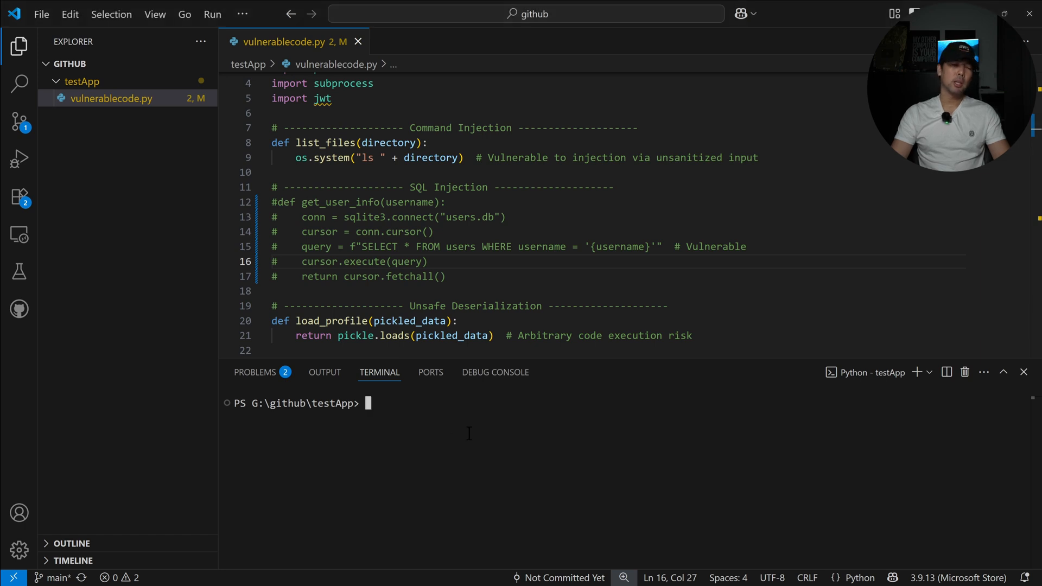
pyautogui.write('git add vu')
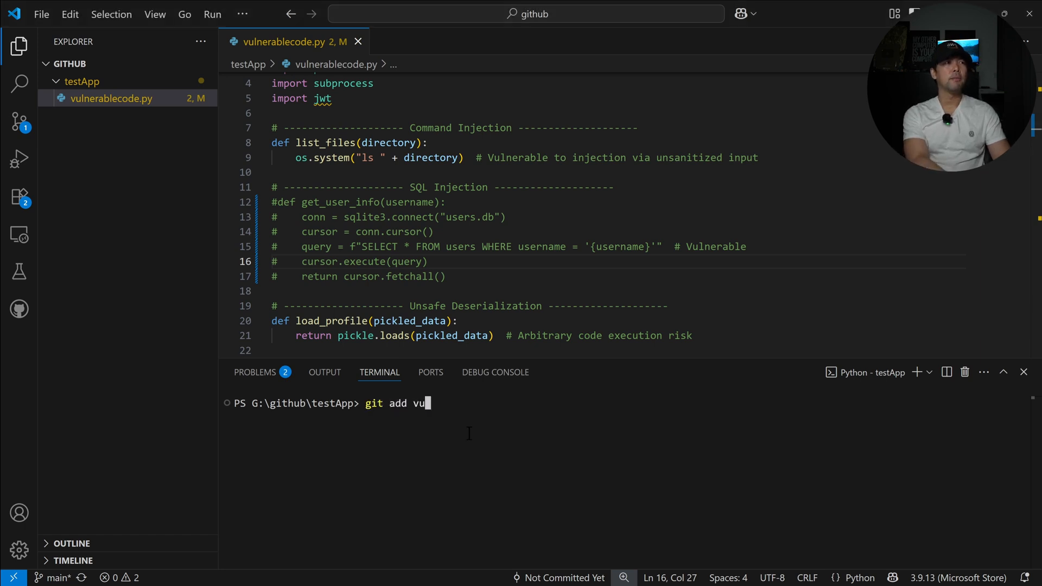
pyautogui.press('Return')
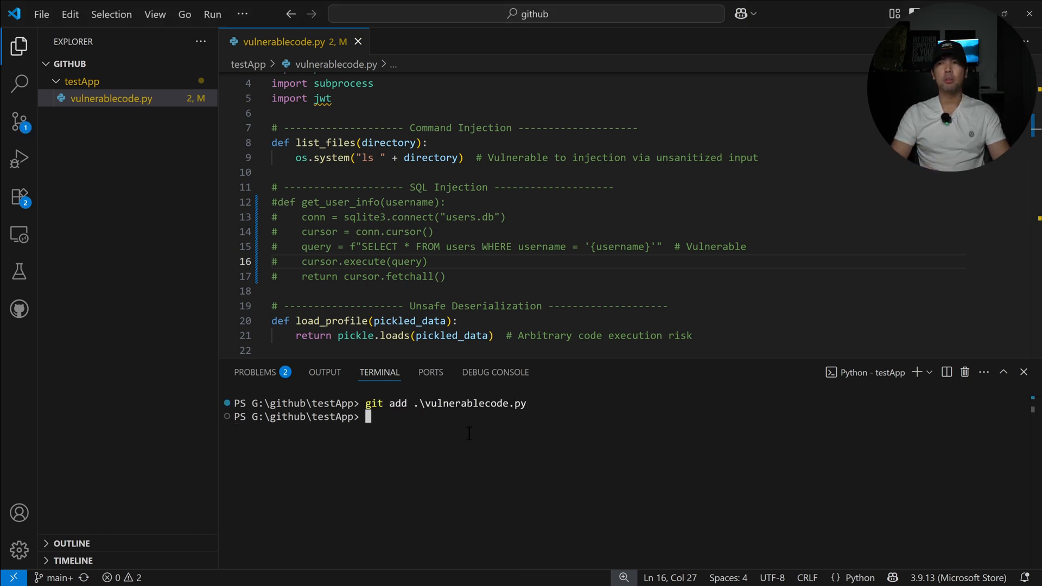
pyautogui.write('git commit')
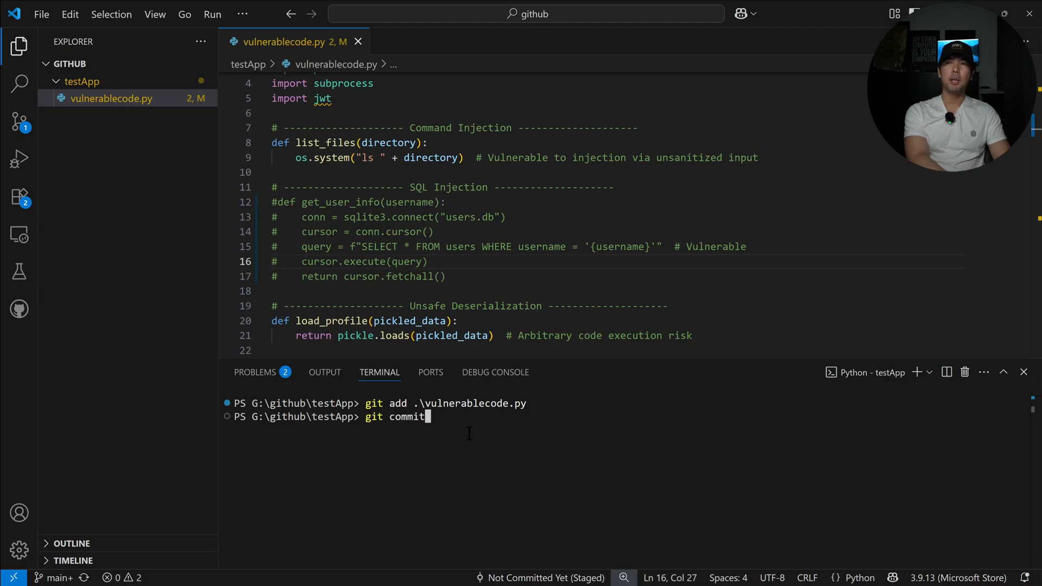
pyautogui.write('-m "')
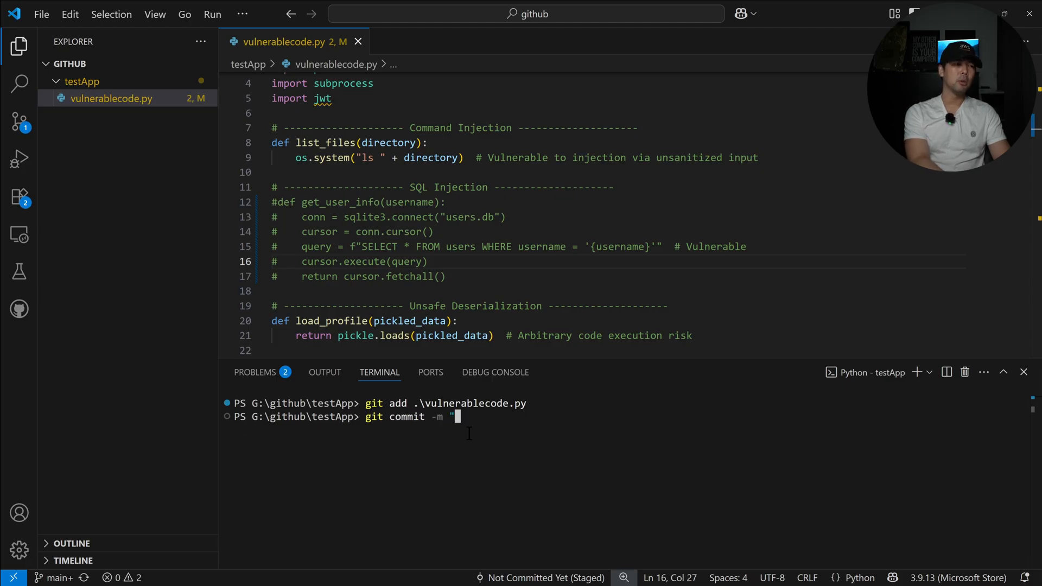
pyautogui.write('commenting on SQL injectio')
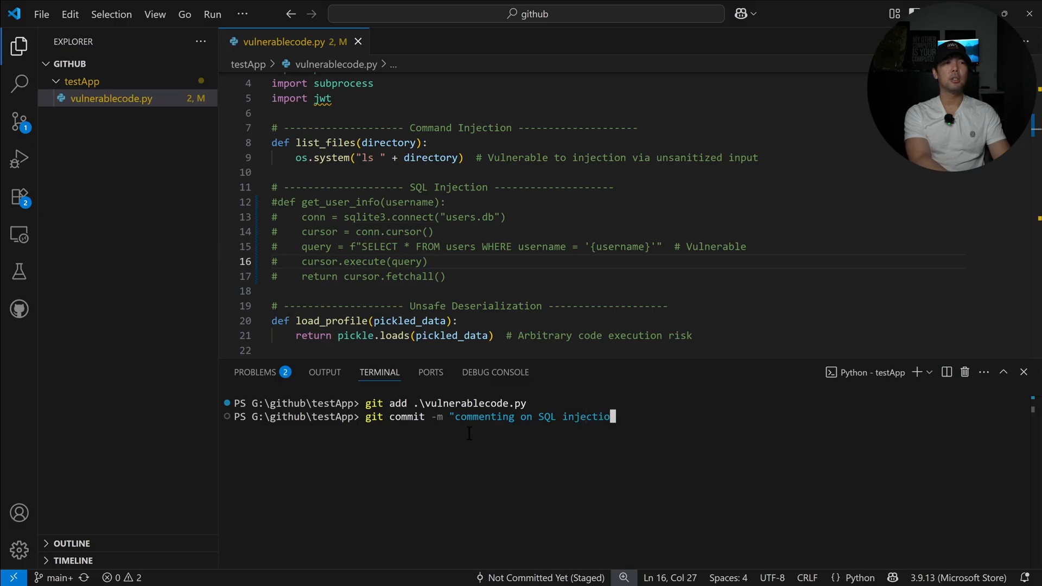
pyautogui.press('Return')
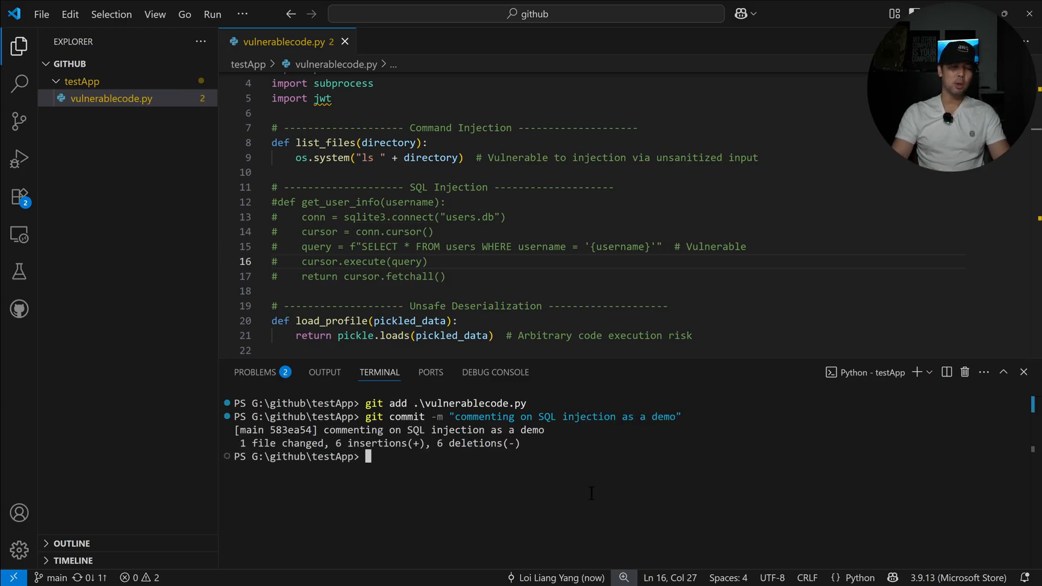
pyautogui.write('git push origi')
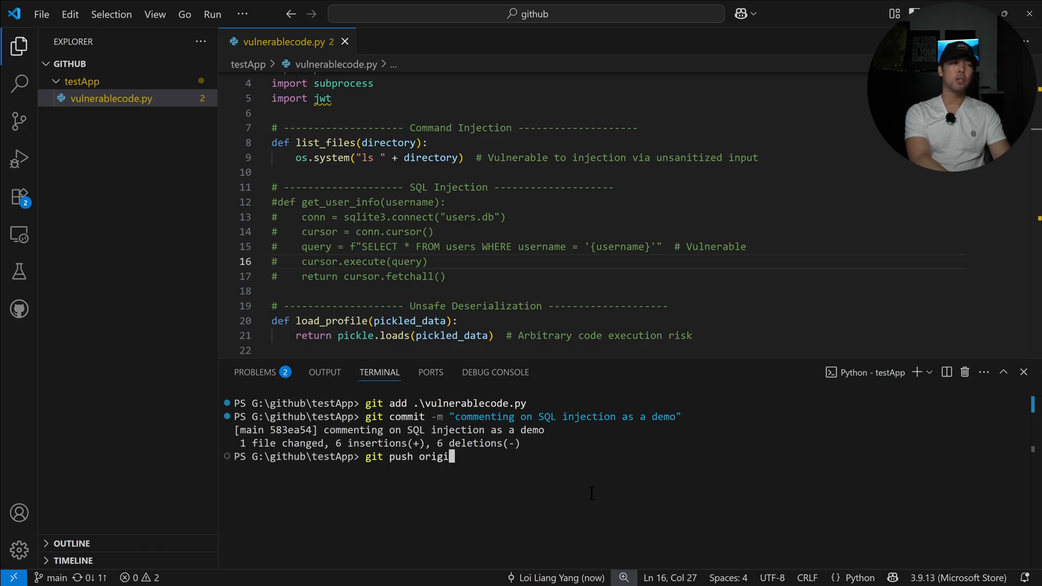
pyautogui.press('Return')
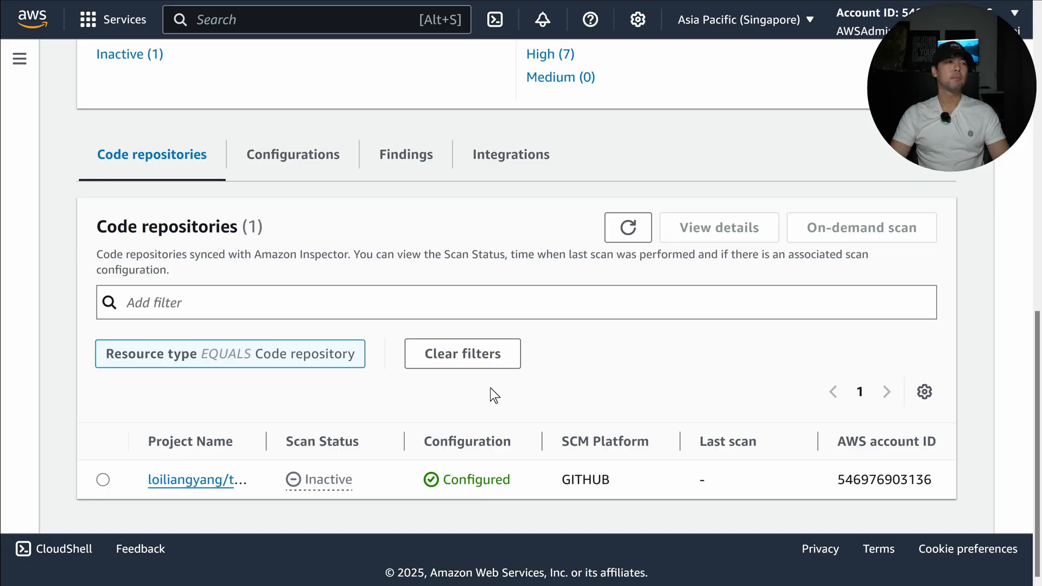
pyautogui.moveTo(551, 255)
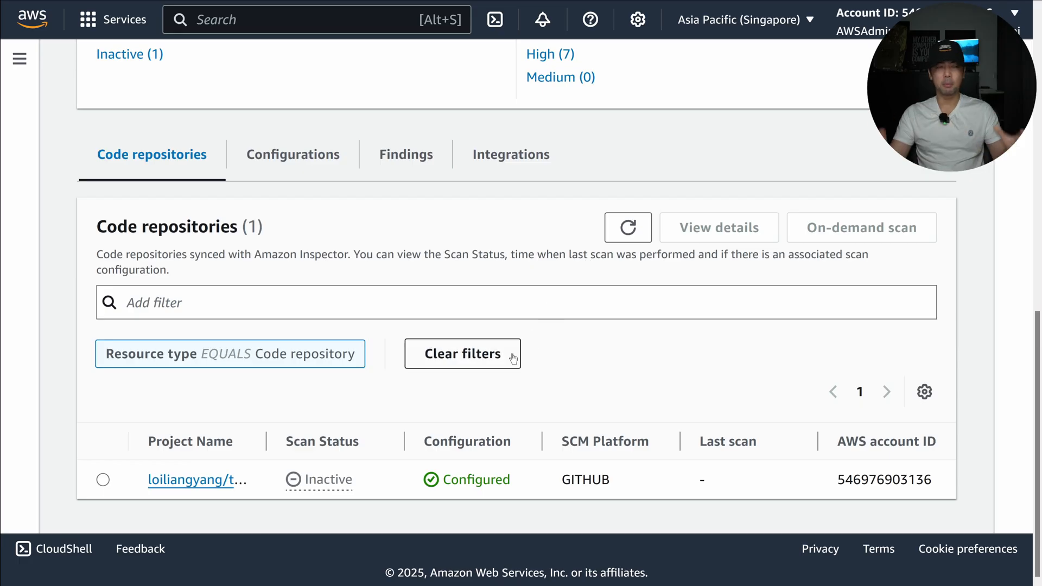
pyautogui.moveTo(320, 450)
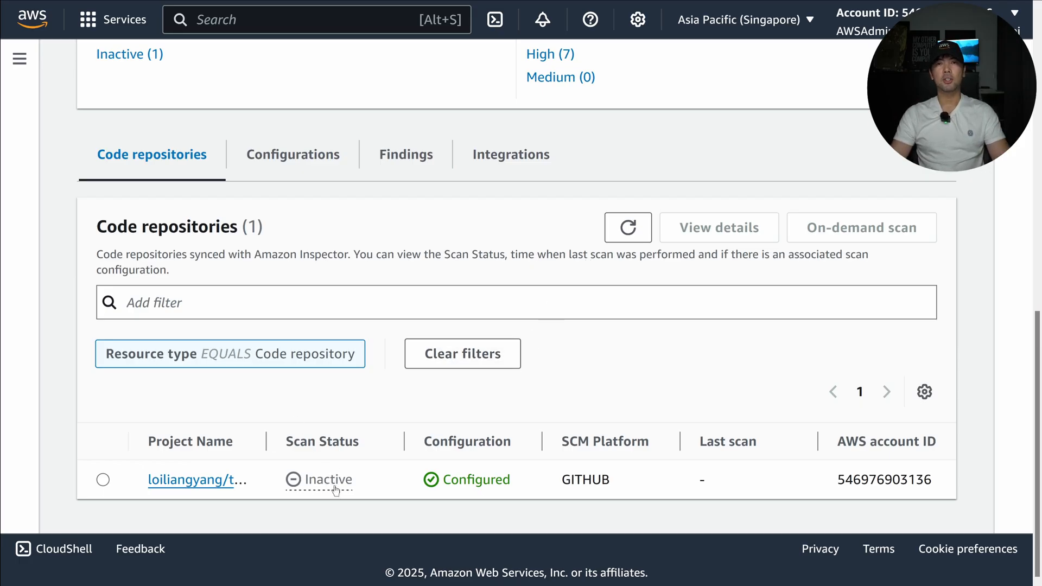
# Step: Refresh repositories to confirm the Active scan with recent Last scan, then view the four findings
pyautogui.click(627, 228)
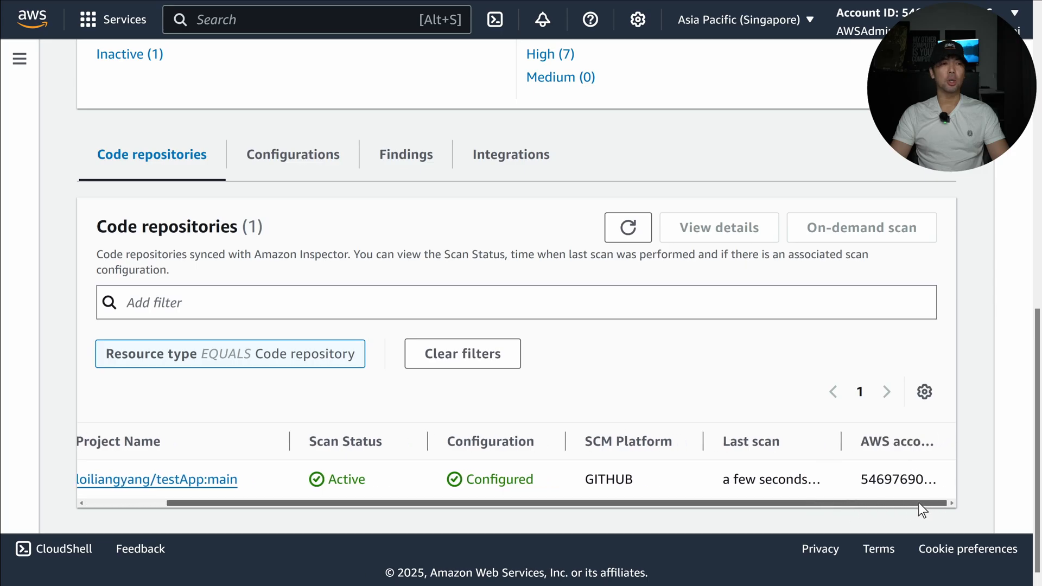
pyautogui.click(405, 154)
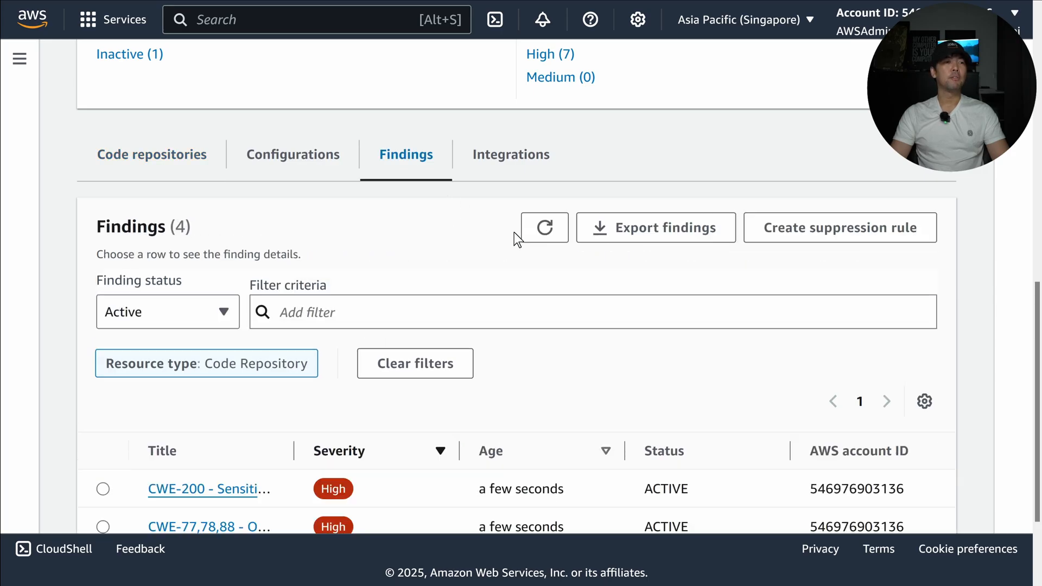
# Step: Open the CWE-200 sensitive-information leak finding and highlight the flagged print statement on line 56
pyautogui.scroll(-3)
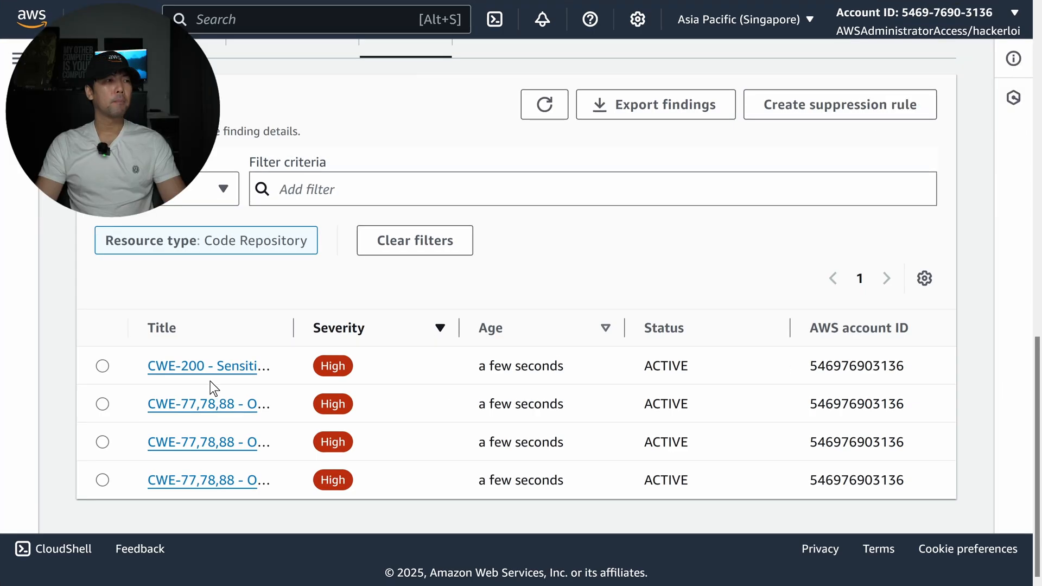
pyautogui.click(207, 365)
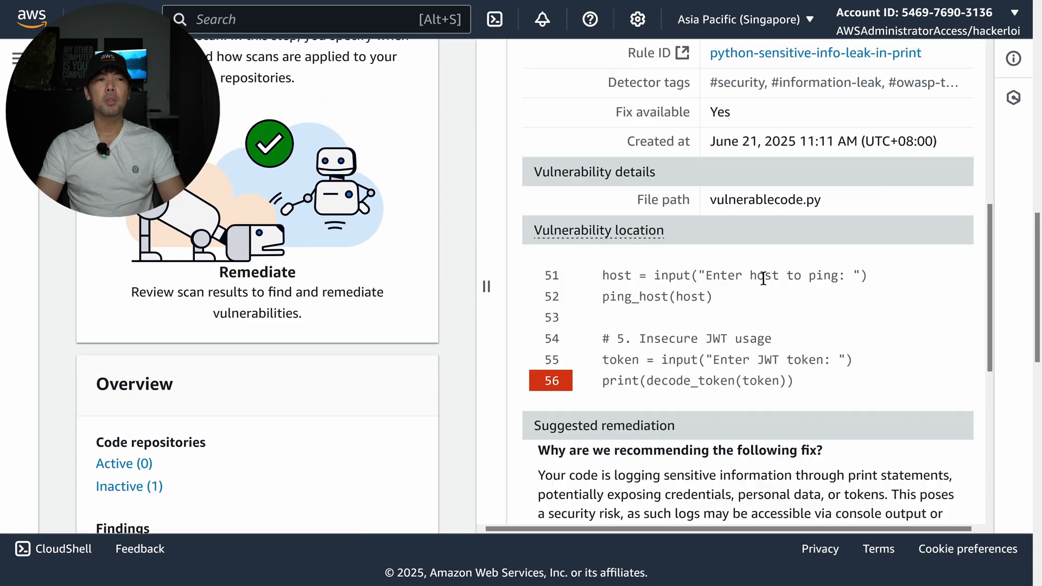
pyautogui.doubleClick(696, 380)
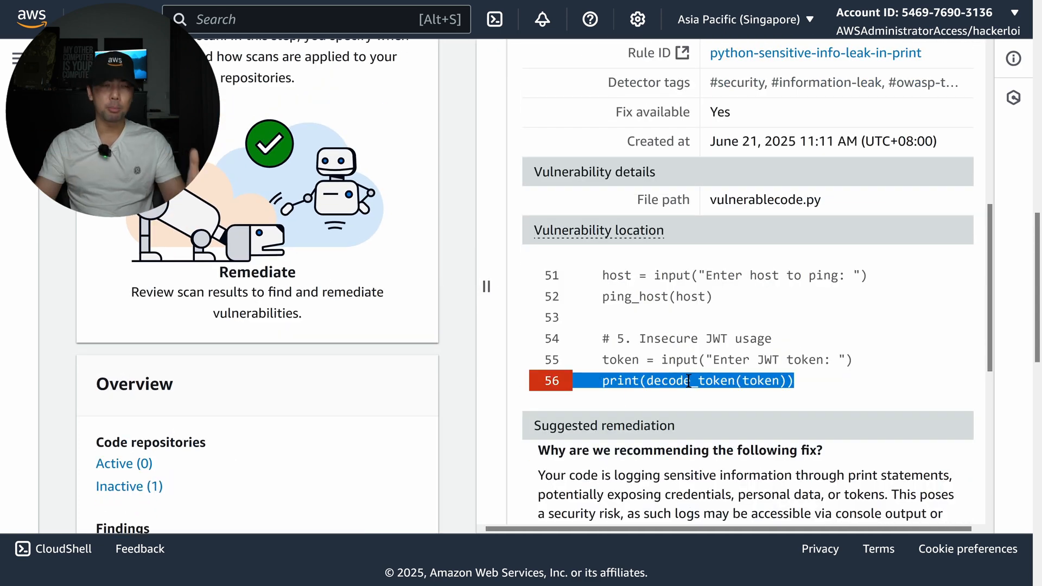